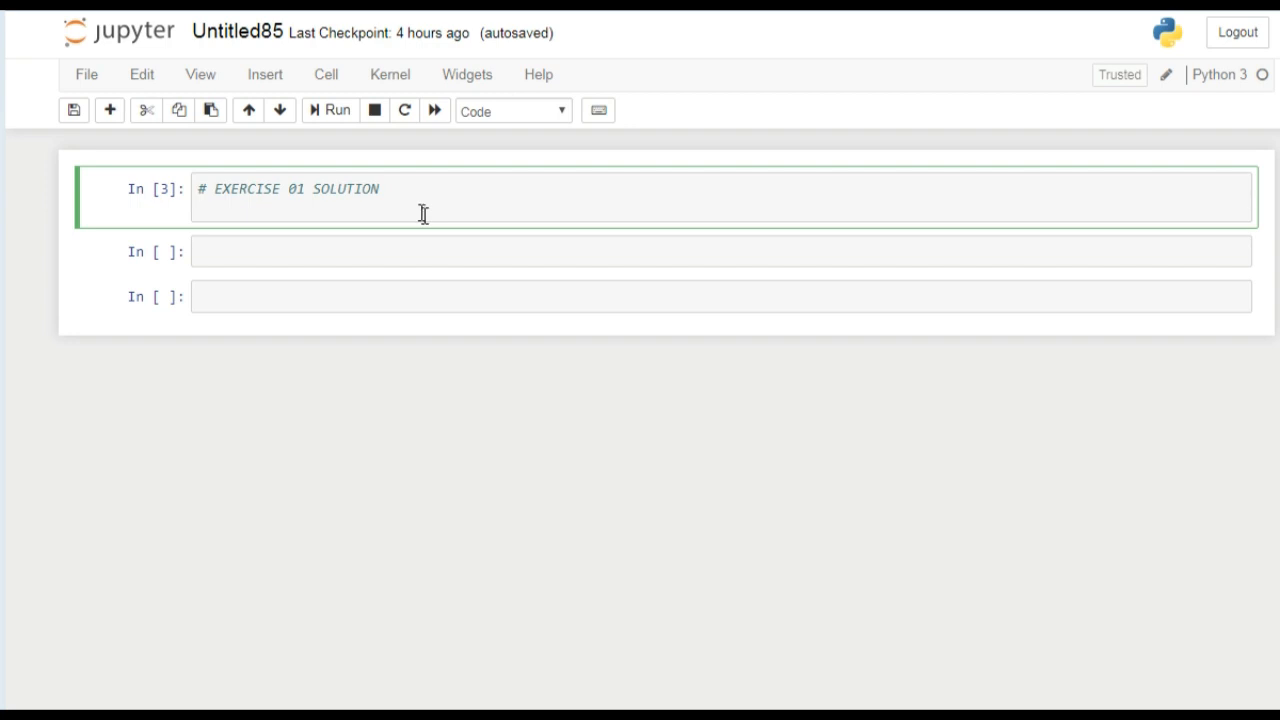
# Start the line num1,num2,num3=input("") in the first cell
pyautogui.doubleClick(247, 189)
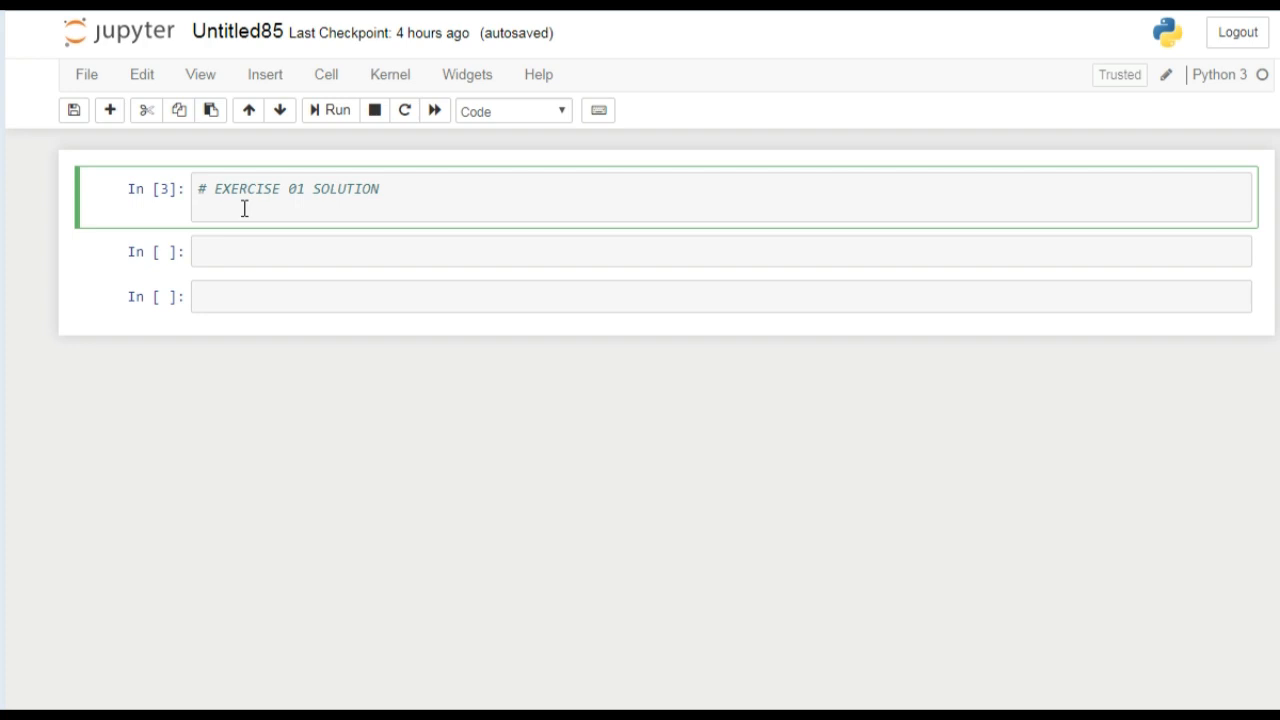
pyautogui.write('num')
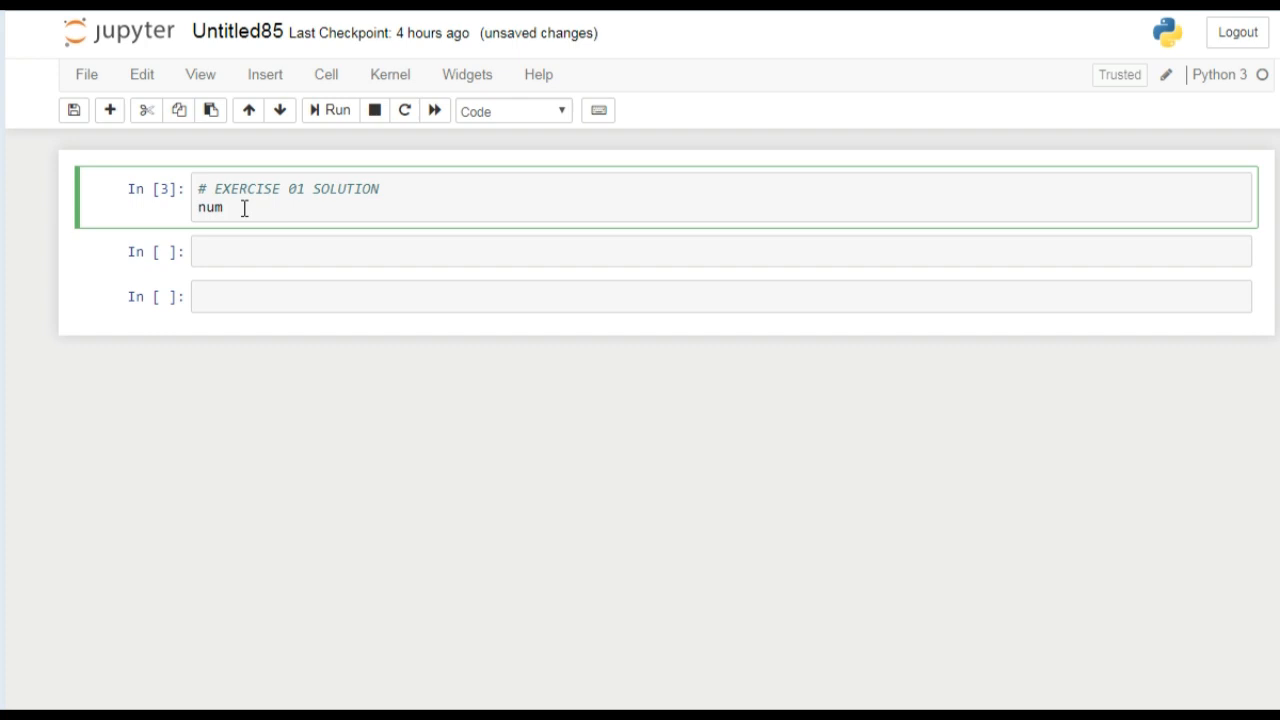
pyautogui.write('1')
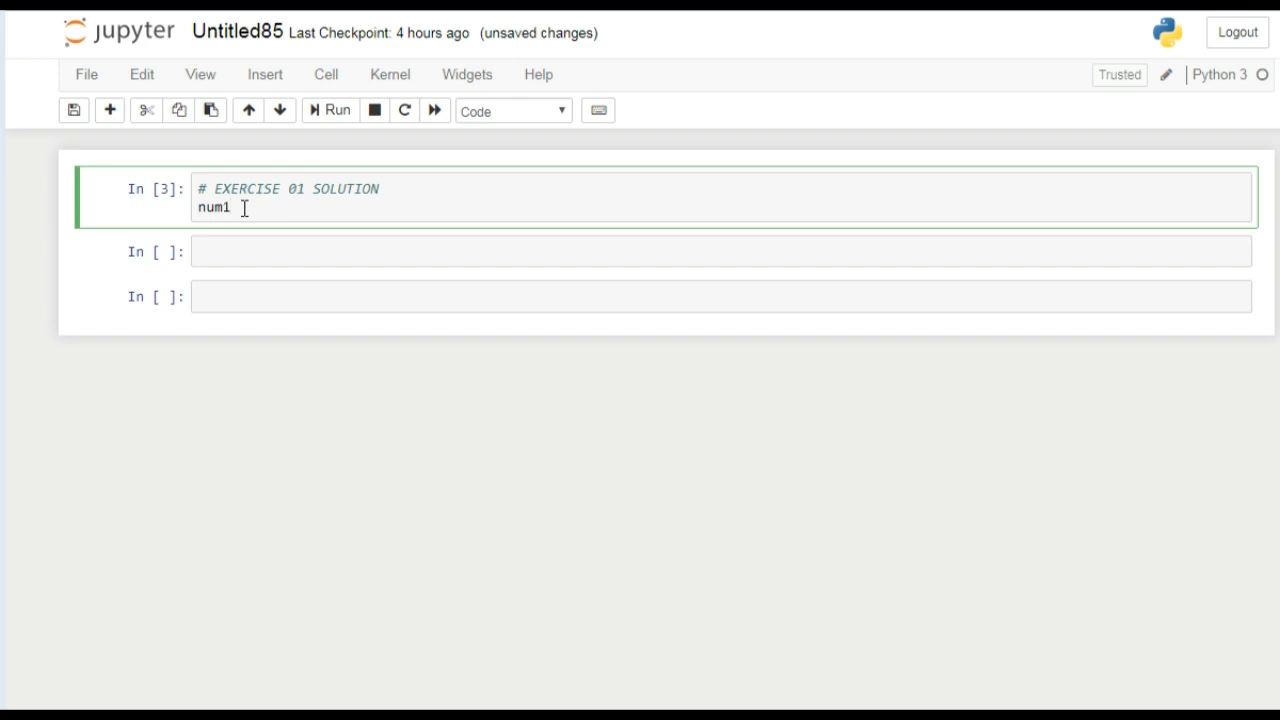
pyautogui.write(',num')
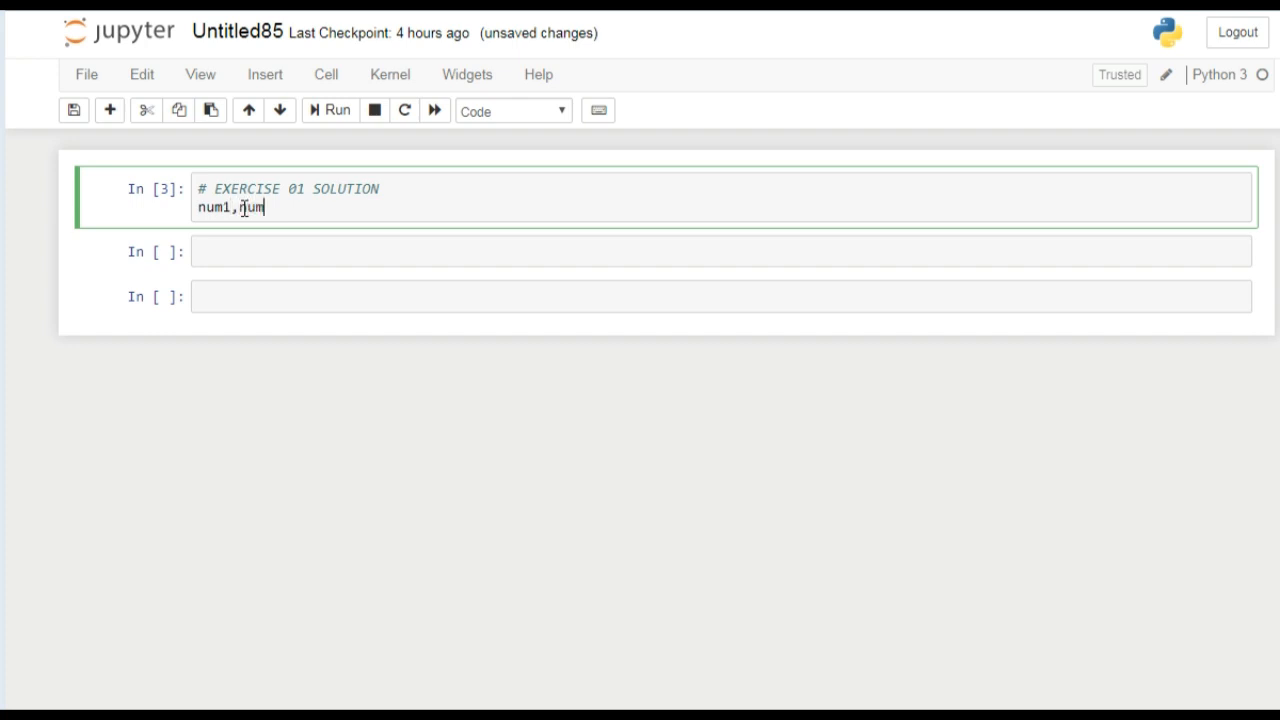
pyautogui.write('2,num')
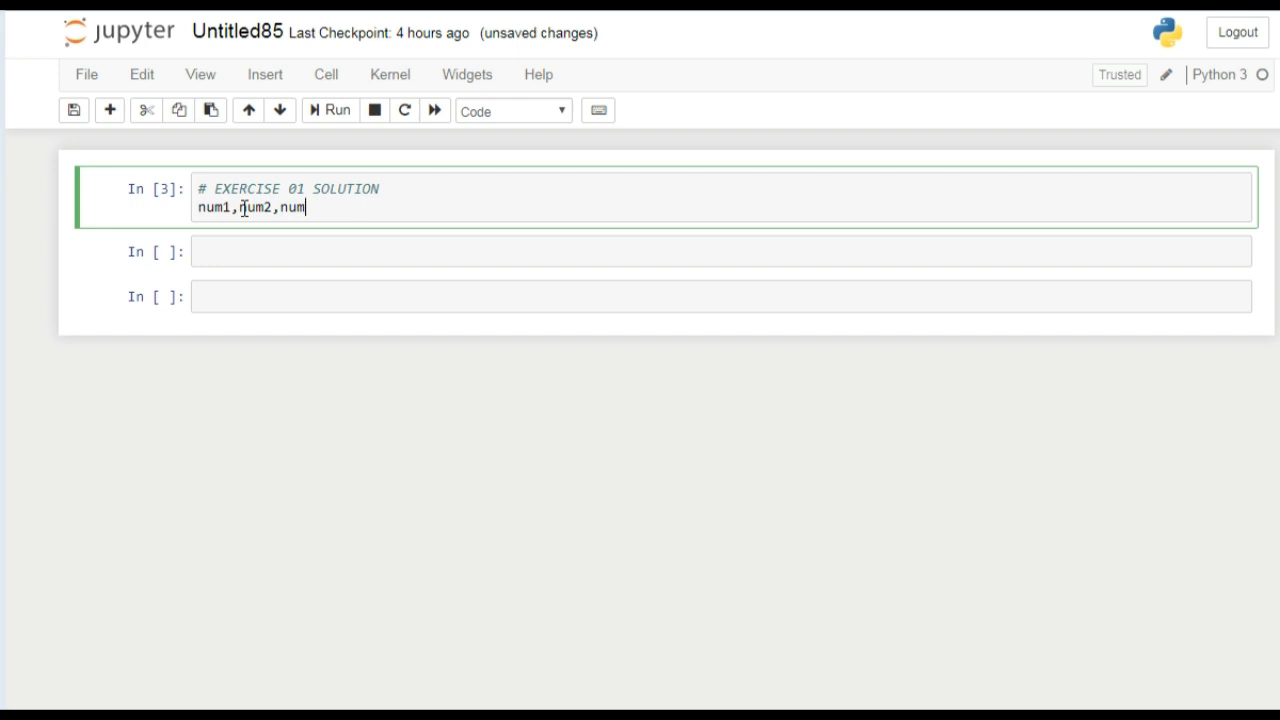
pyautogui.write('3=1')
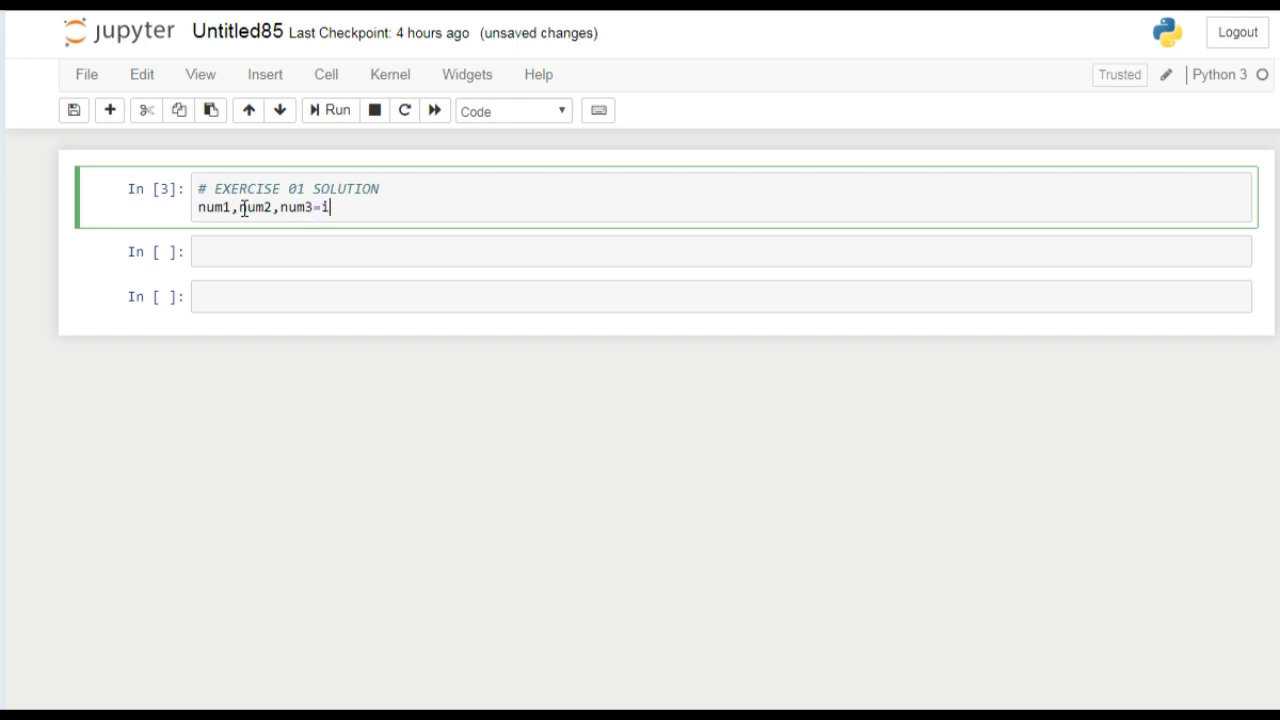
pyautogui.write('input()')
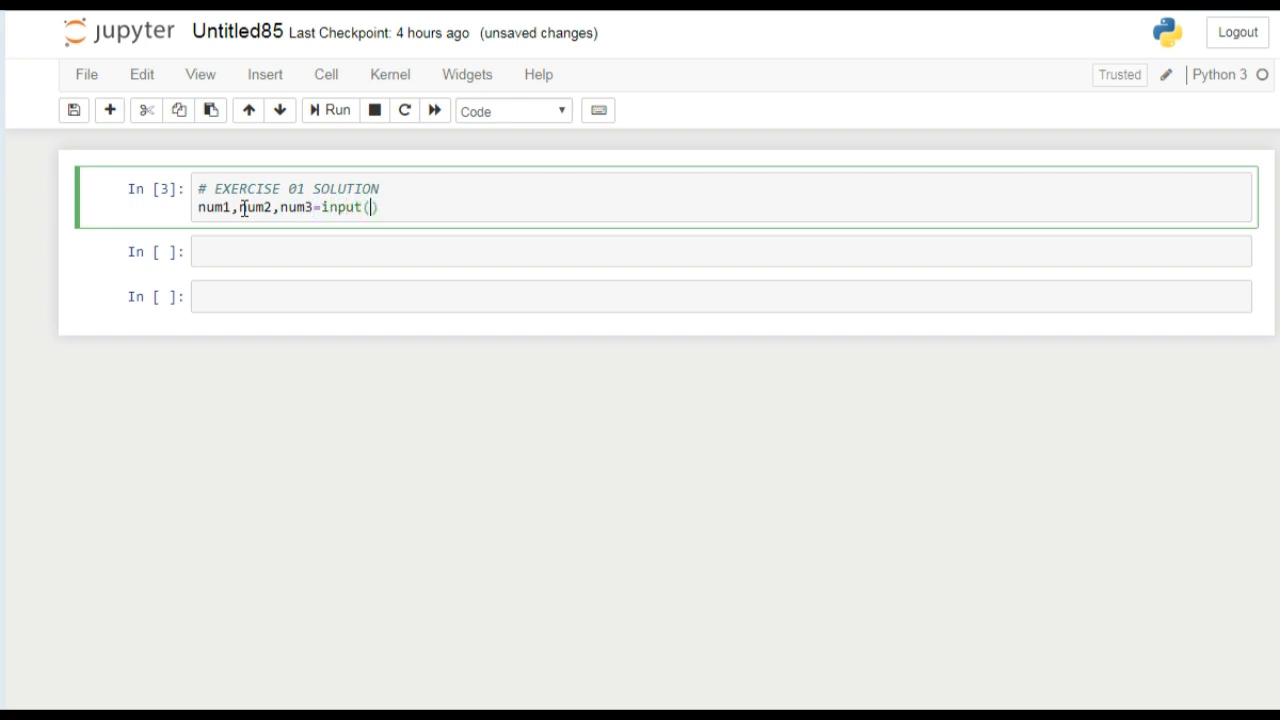
pyautogui.write('""')
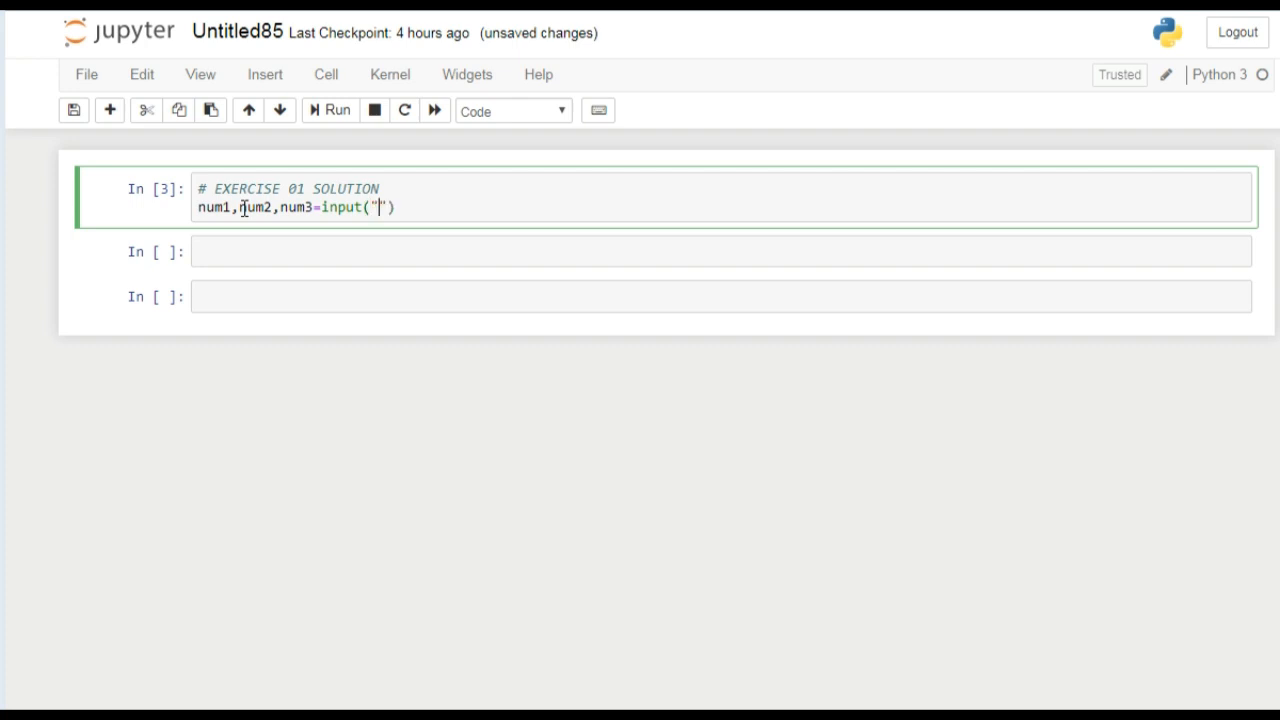
# Add the prompt "enter three numbres comma seperated" and .split(",") to the input line
pyautogui.write('enter')
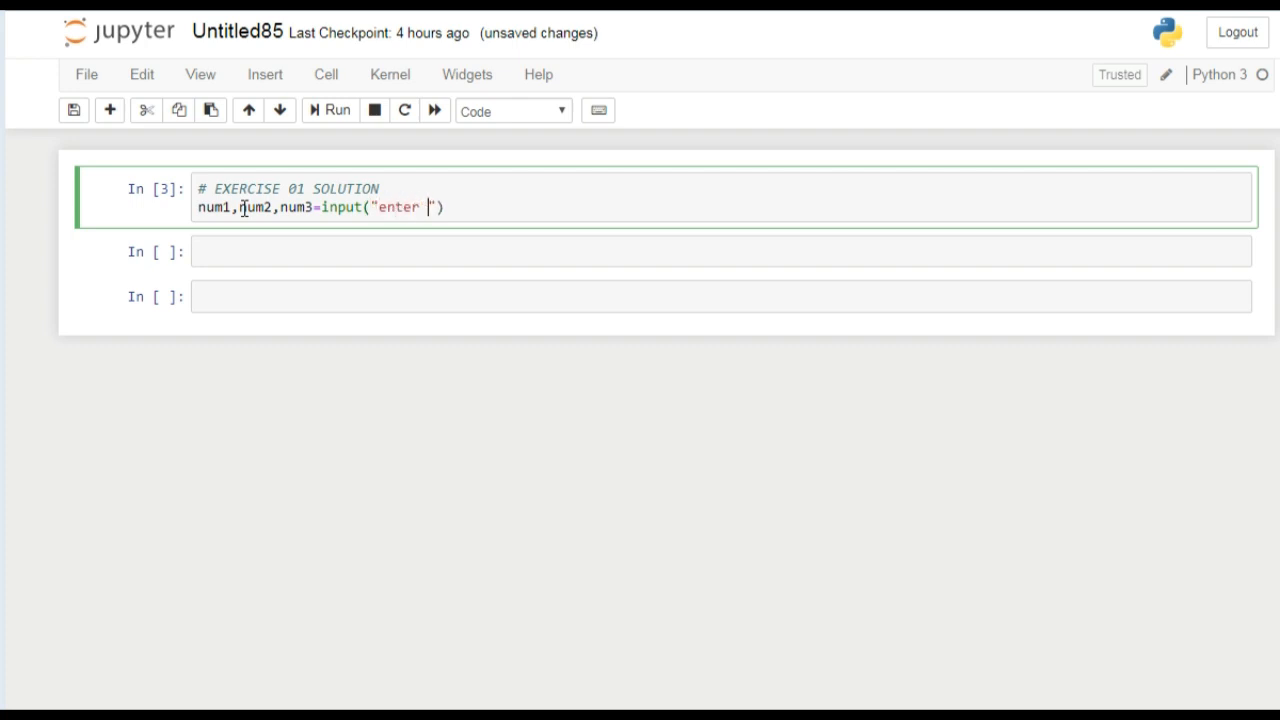
pyautogui.write('th')
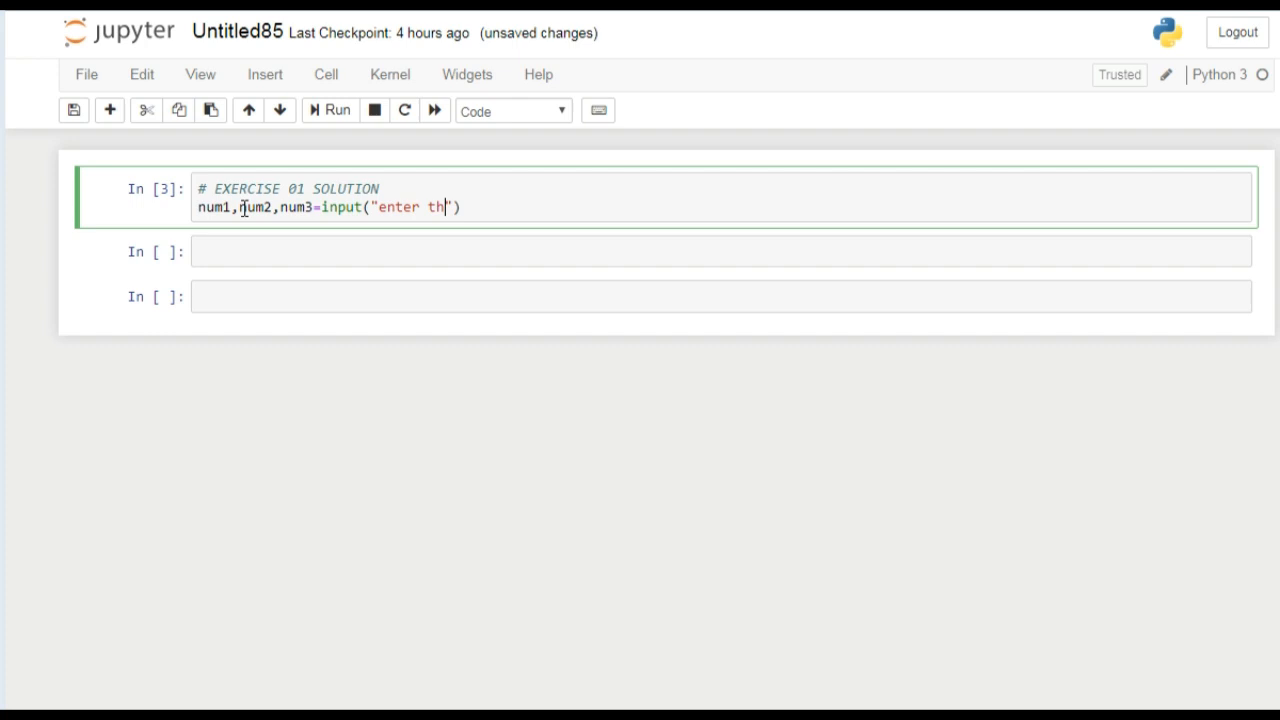
pyautogui.write('ree numbres')
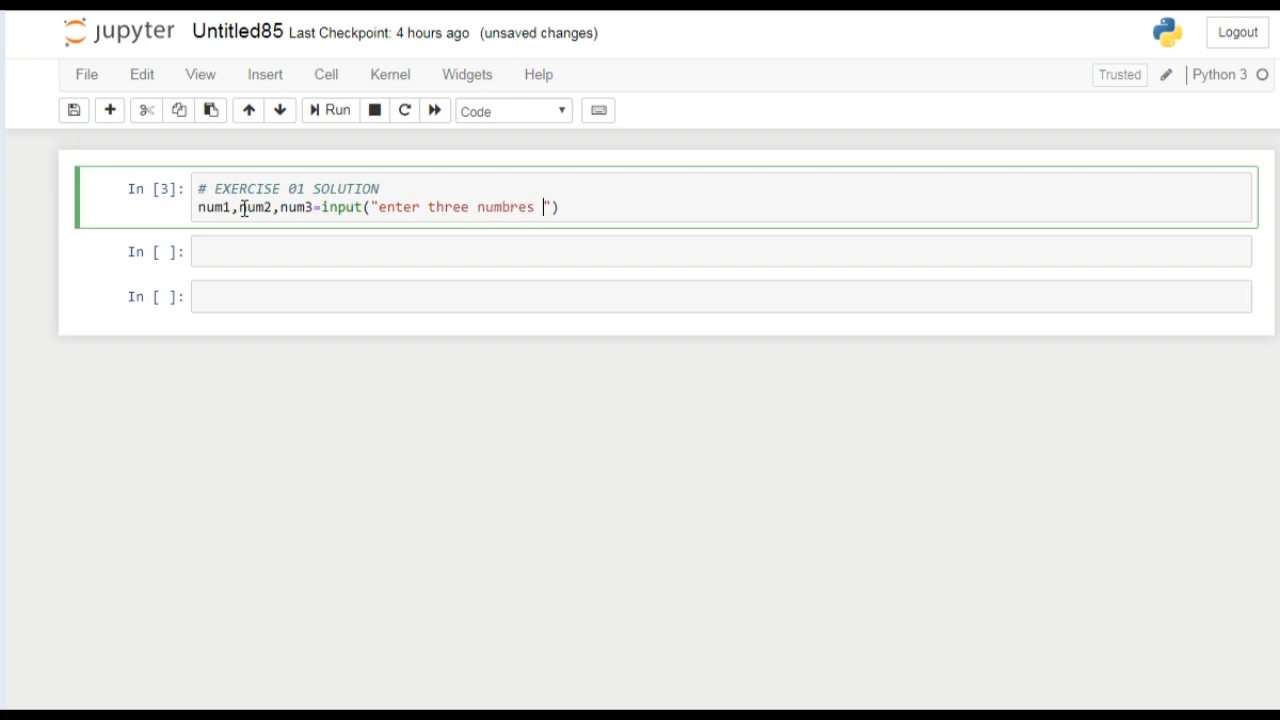
pyautogui.write('comma')
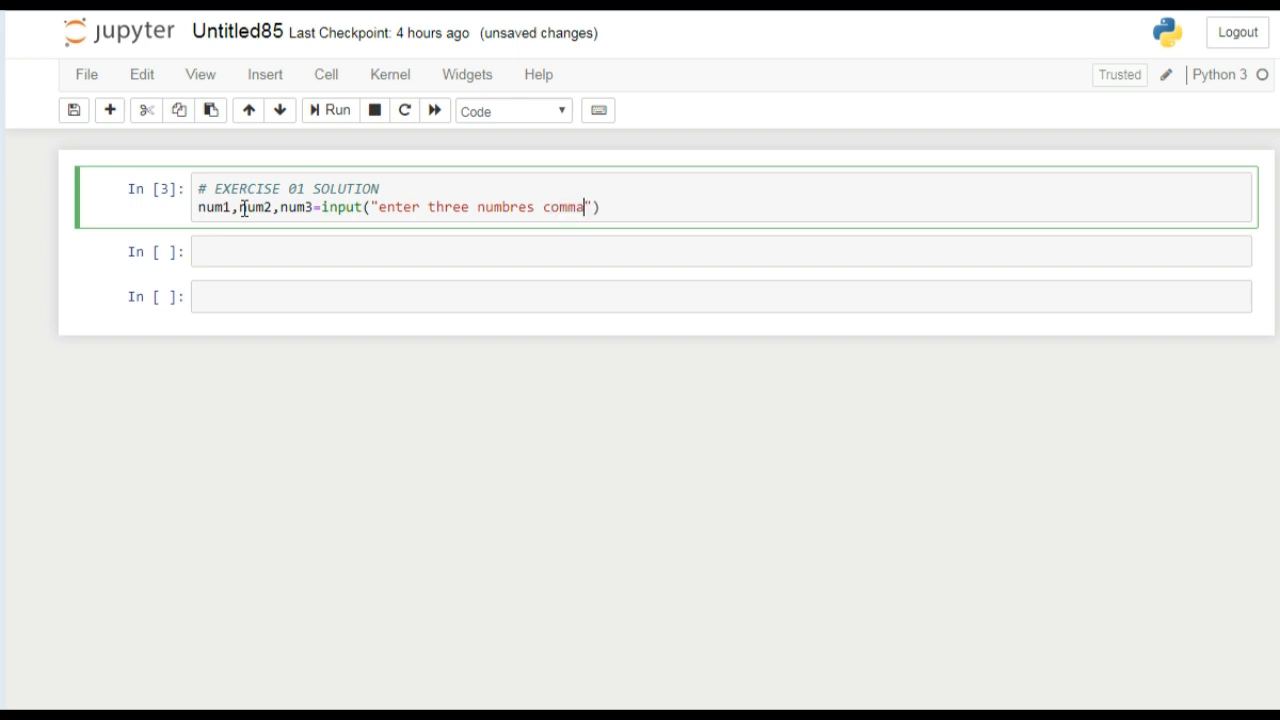
pyautogui.write('seperated')
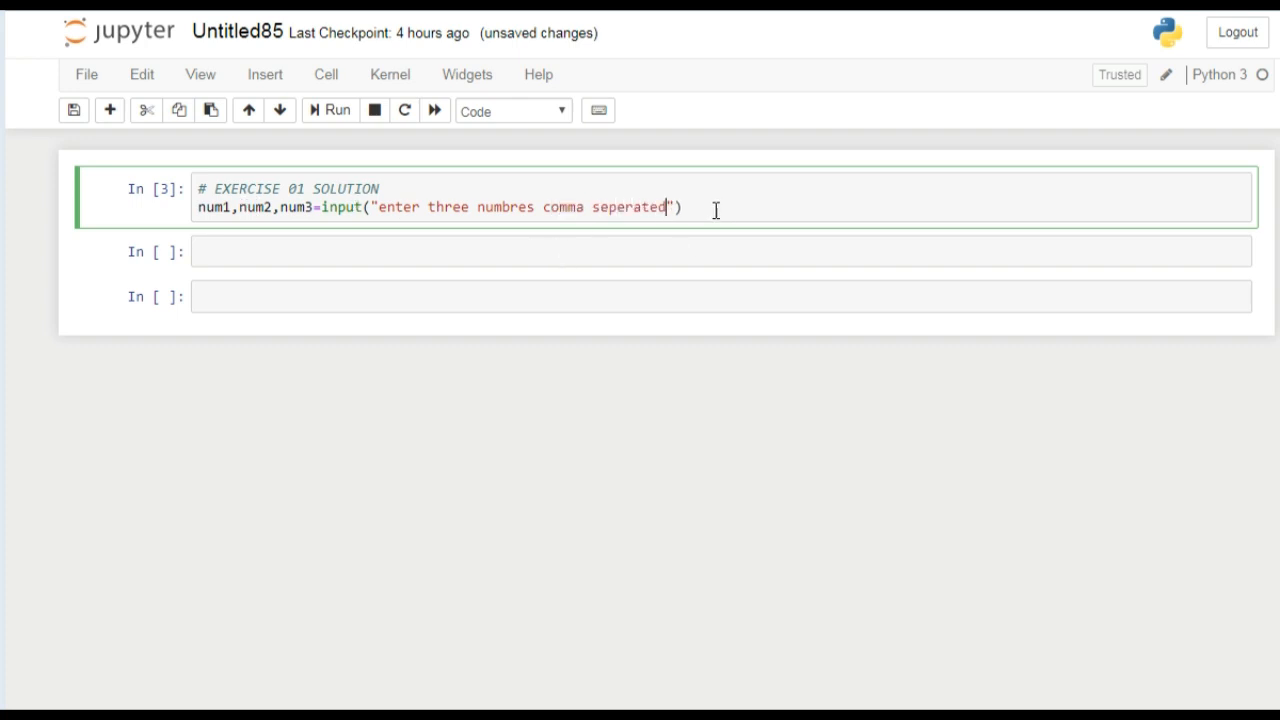
pyautogui.write('.')
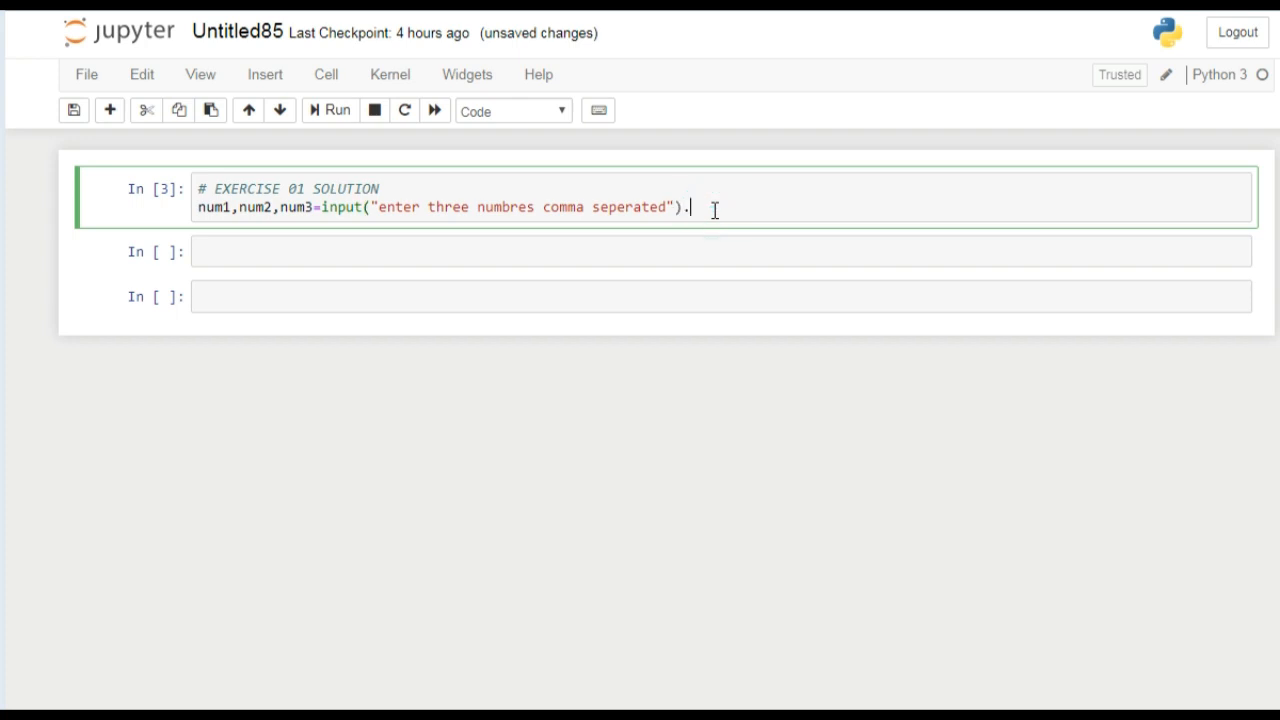
pyautogui.write('split')
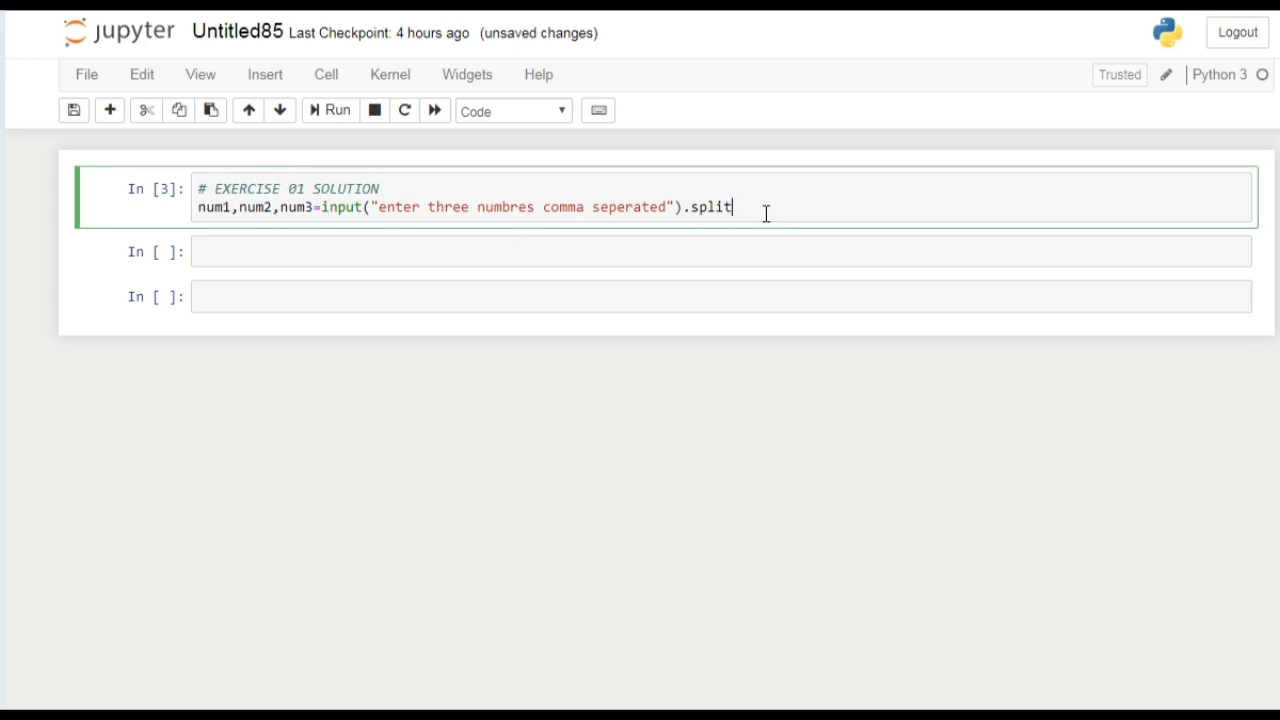
pyautogui.write('()')
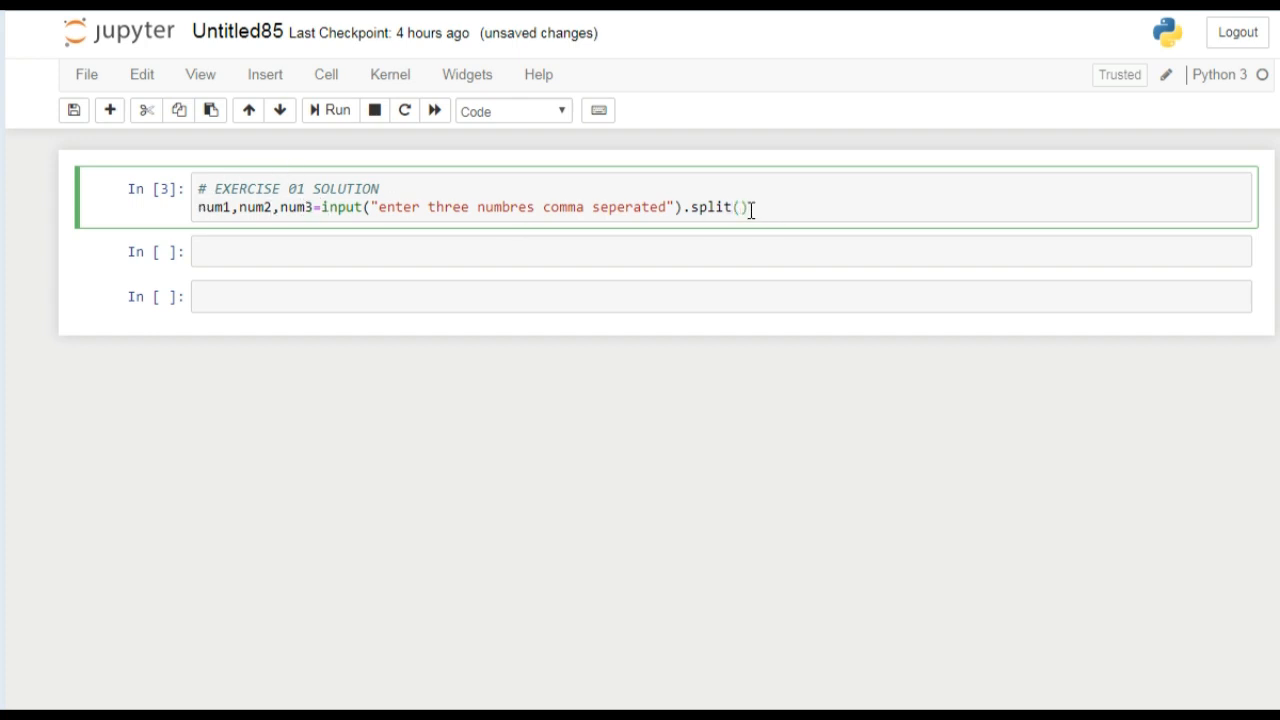
pyautogui.write('",')
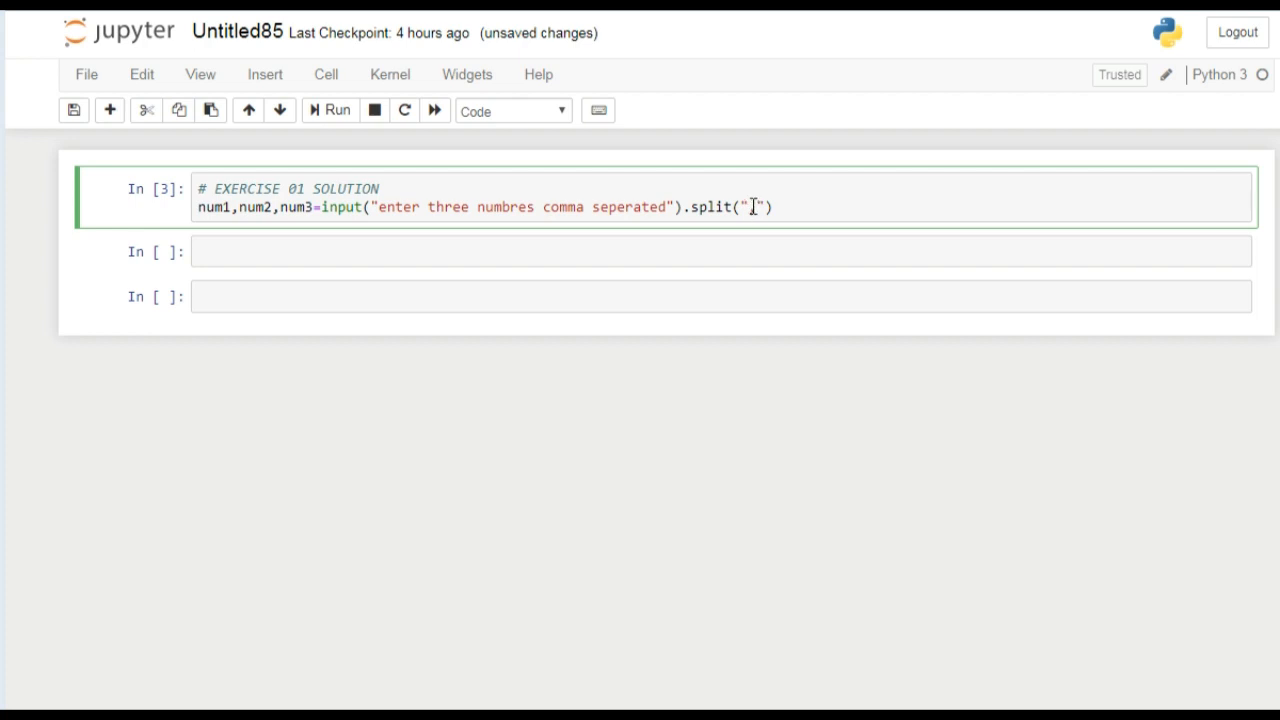
pyautogui.write(',')
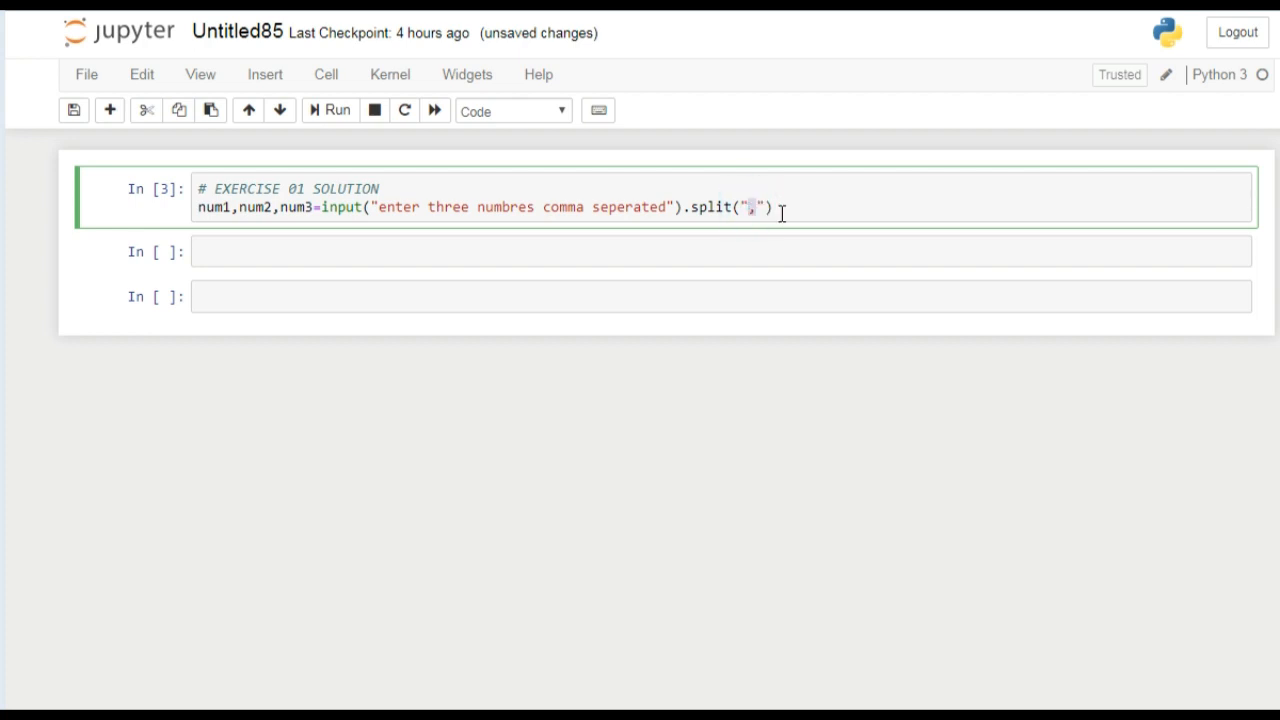
pyautogui.write(',')
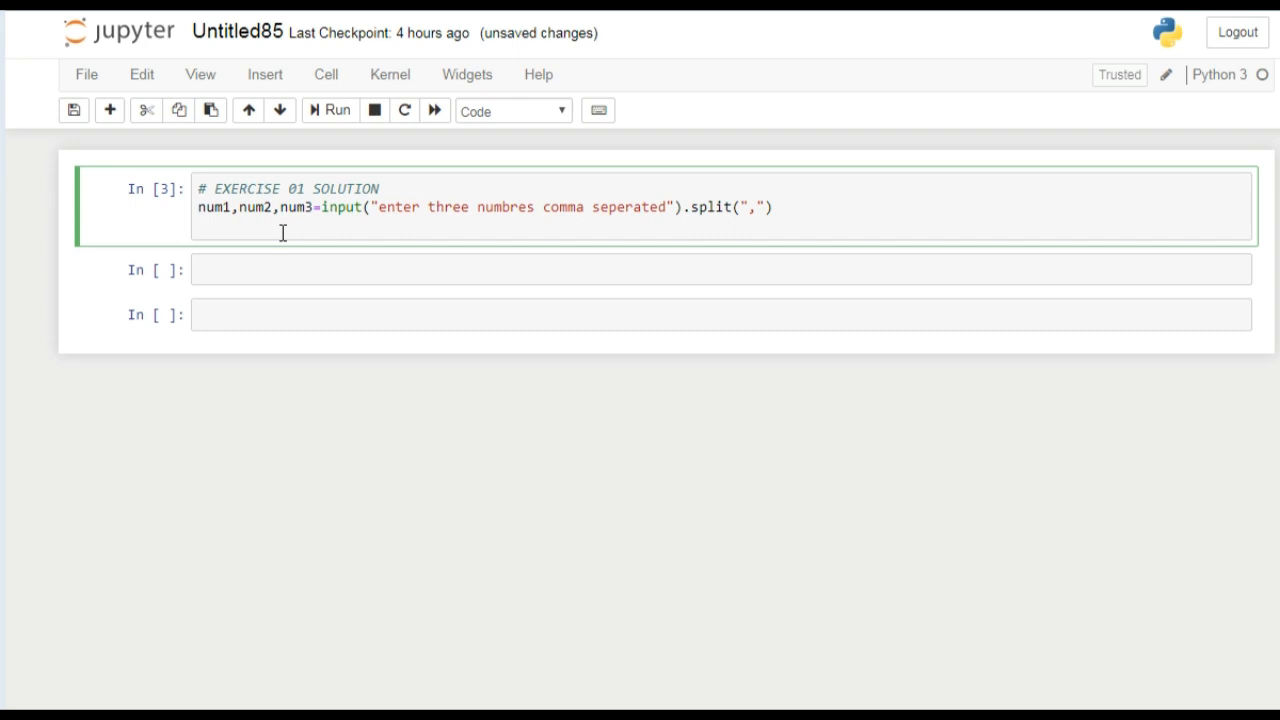
# Write ave=(int(num1)+int(num2)+int(num3))/3 on a new line
pyautogui.write('ave')
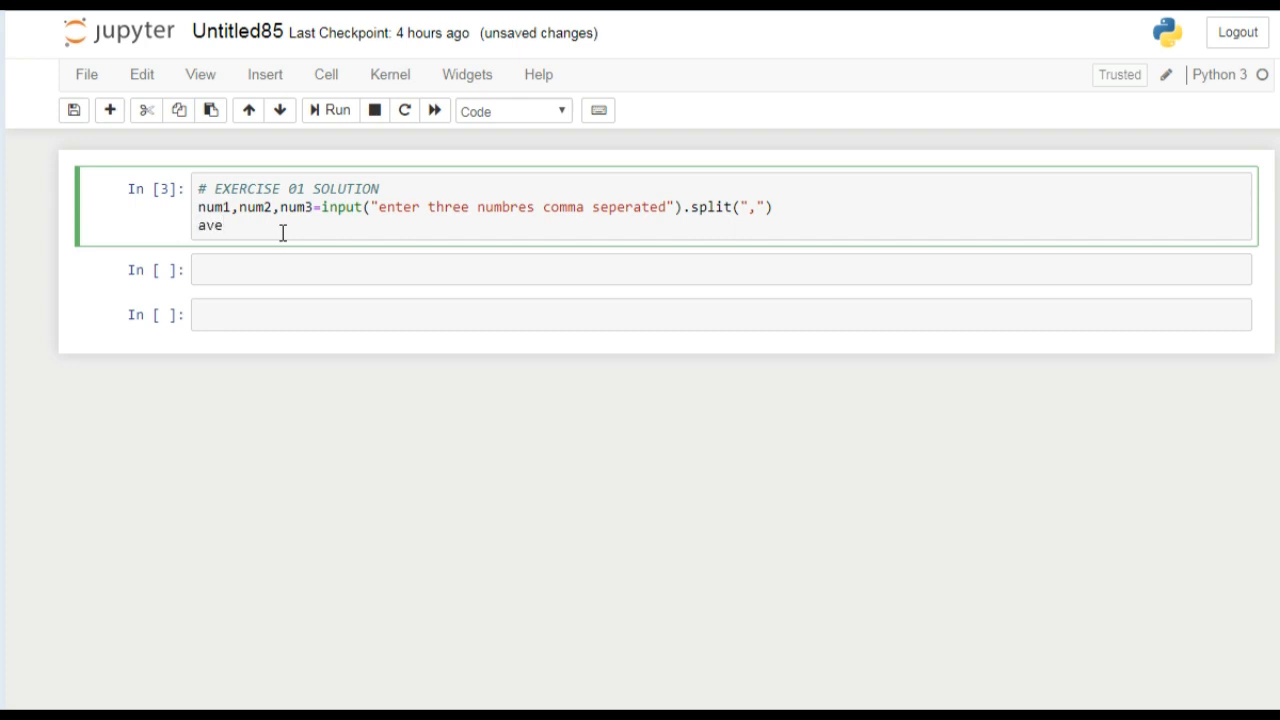
pyautogui.write('=')
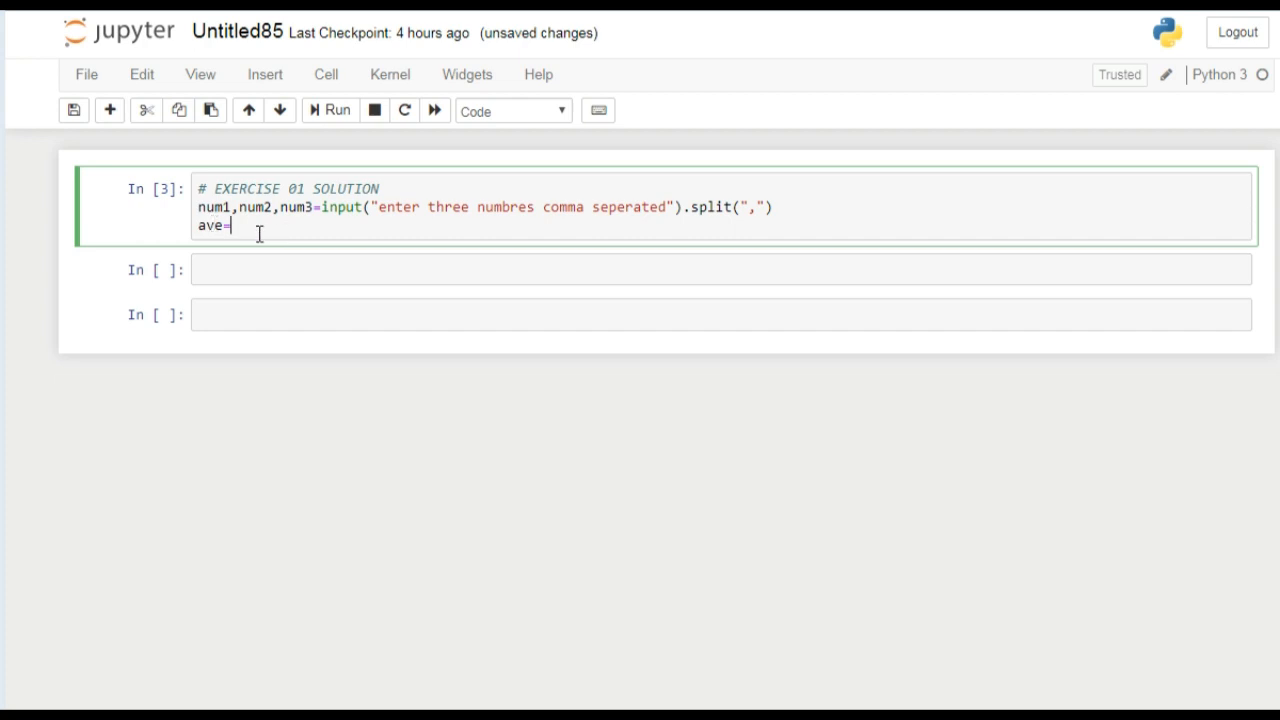
pyautogui.write('()')
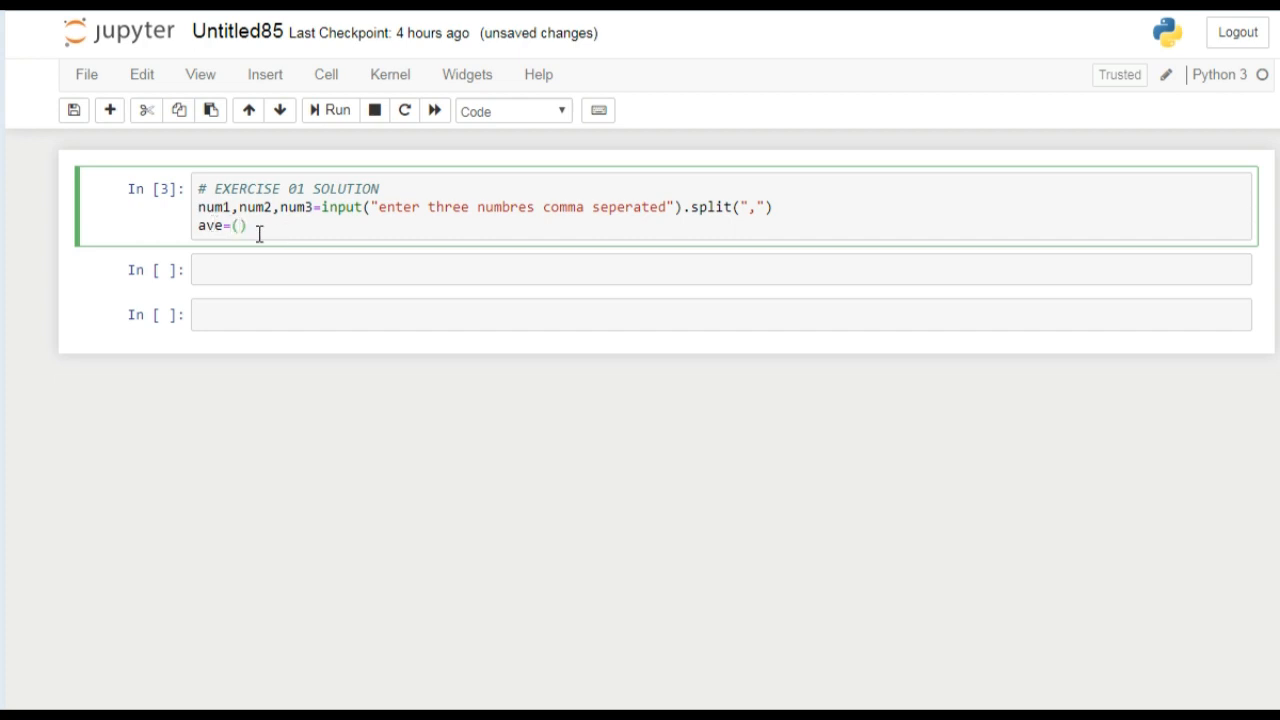
pyautogui.write('int(')
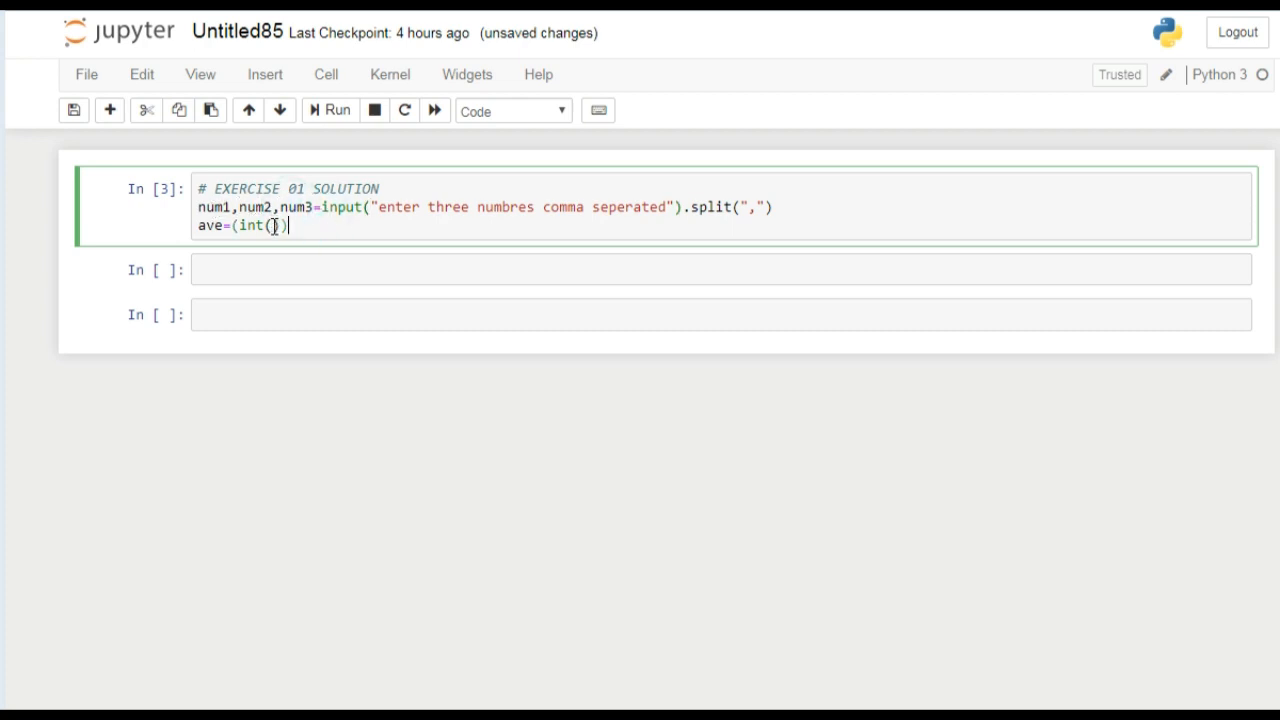
pyautogui.write('num1')
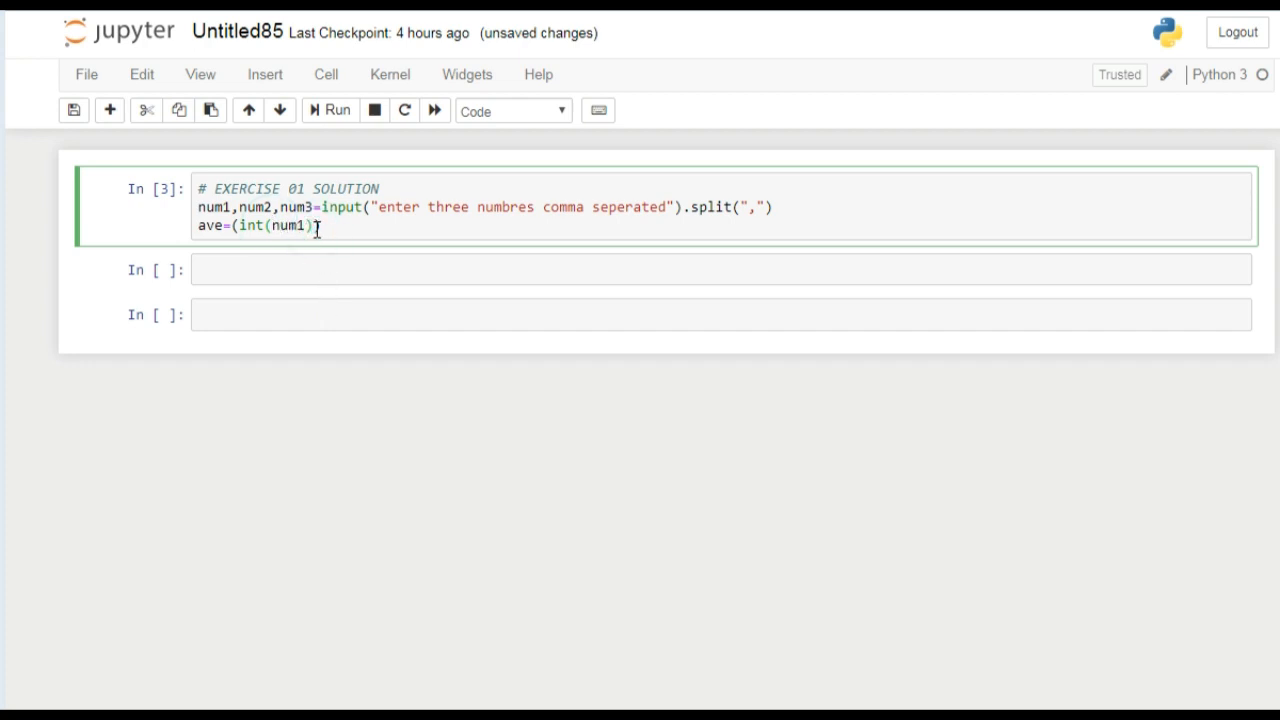
pyautogui.write('+in')
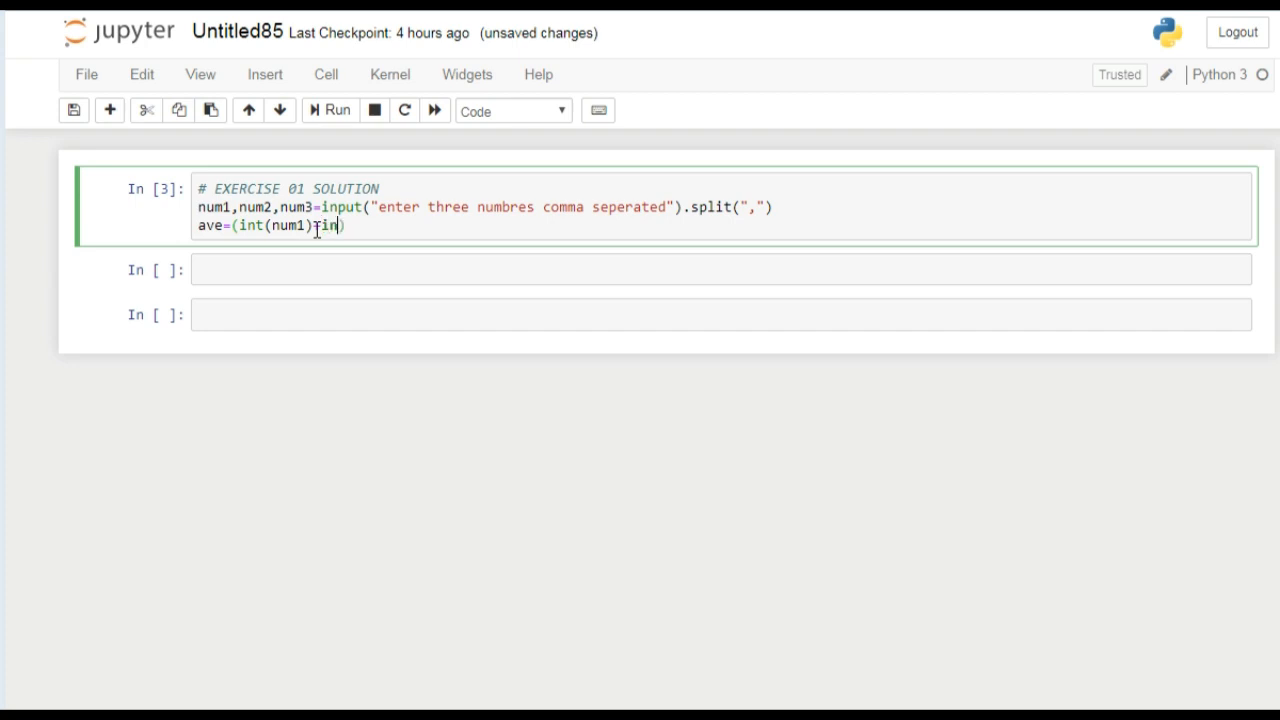
pyautogui.write('+int(')
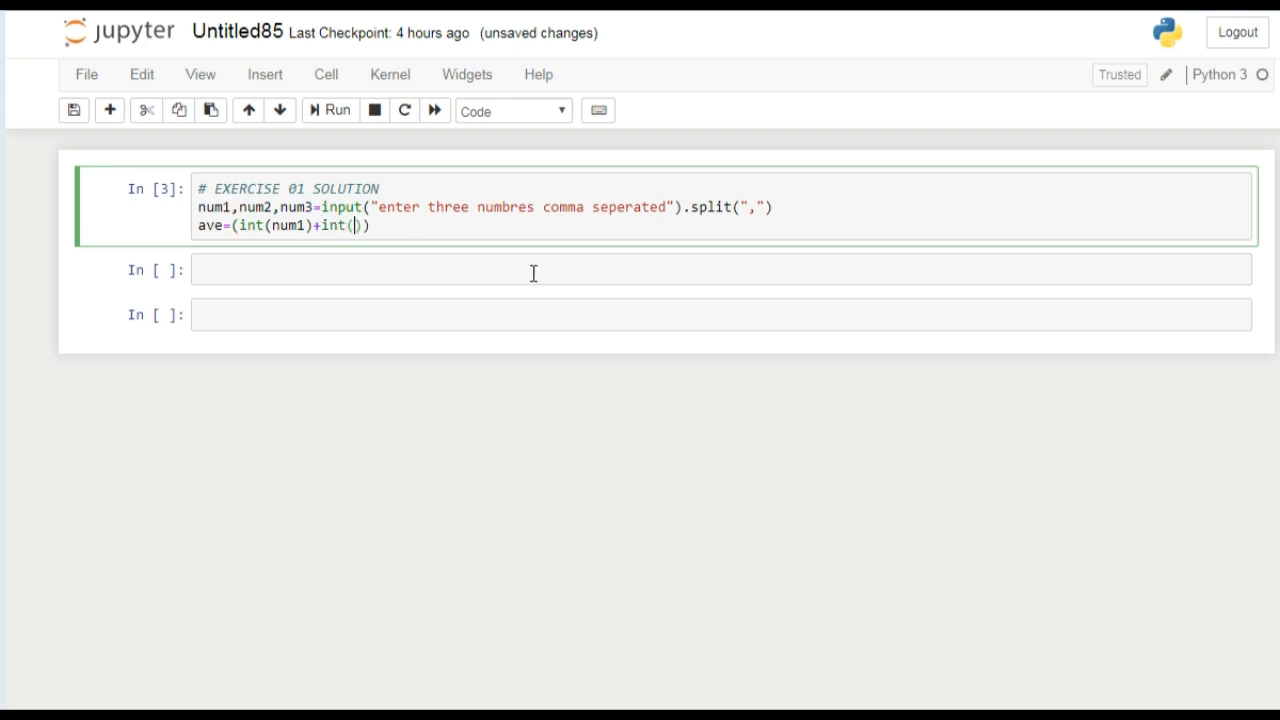
pyautogui.write('num2')
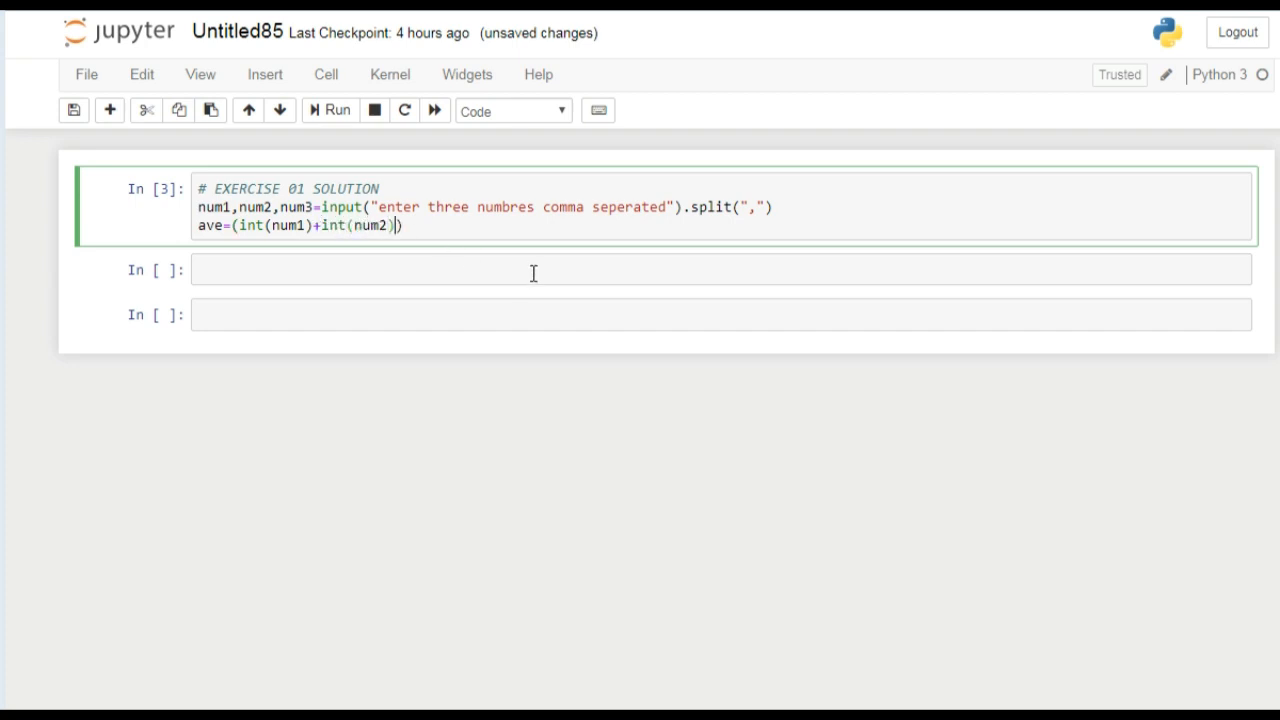
pyautogui.write('+int(num3')
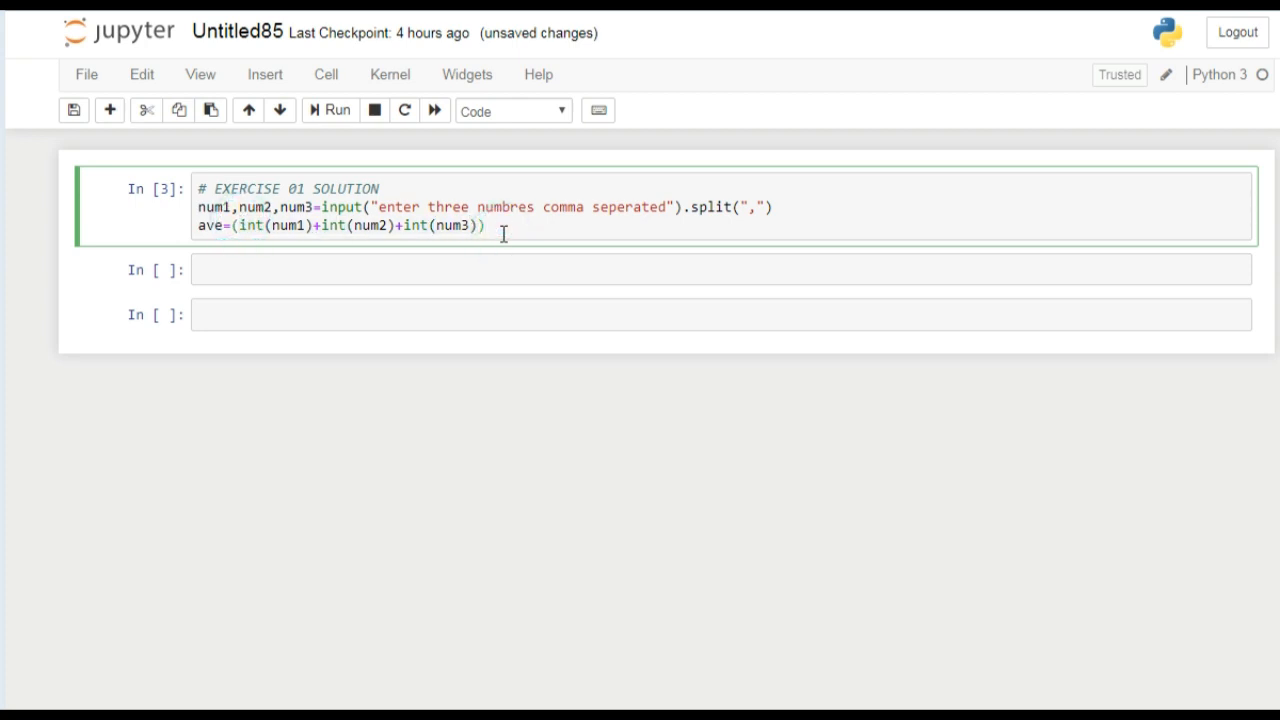
pyautogui.write('/3')
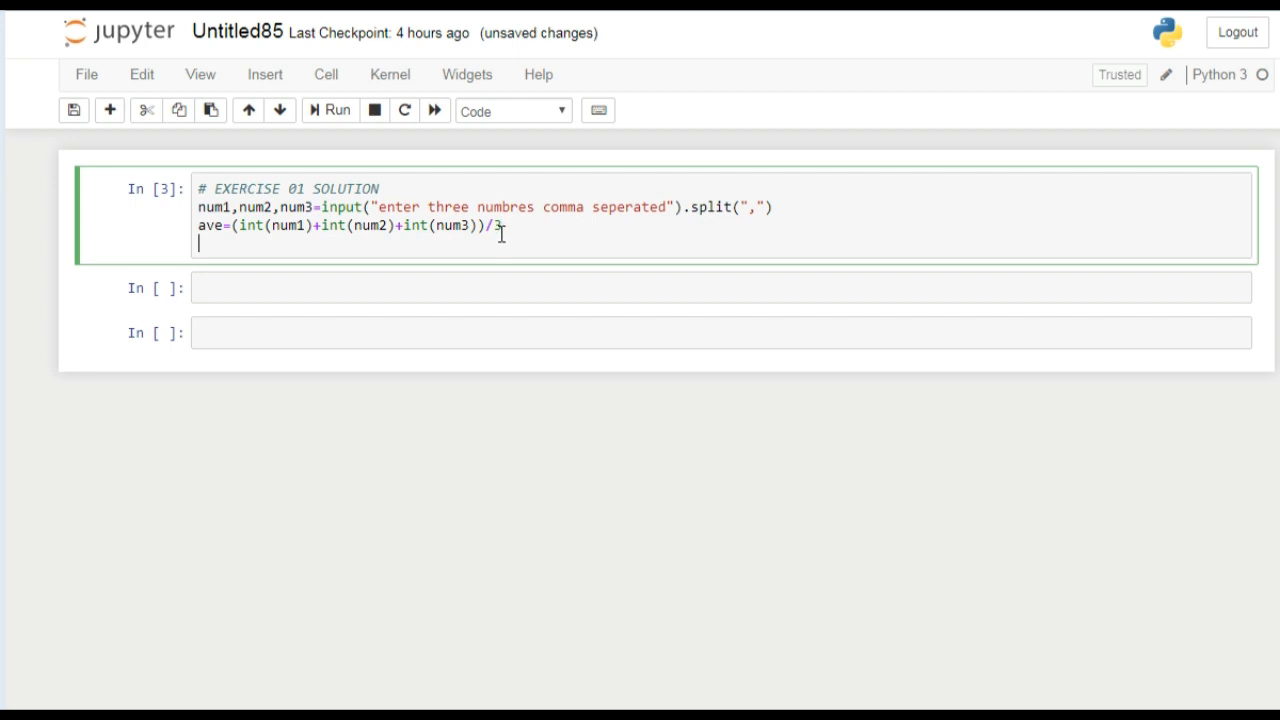
# Add print(f" the average is : {ave}") and run the cell
pyautogui.write('prin')
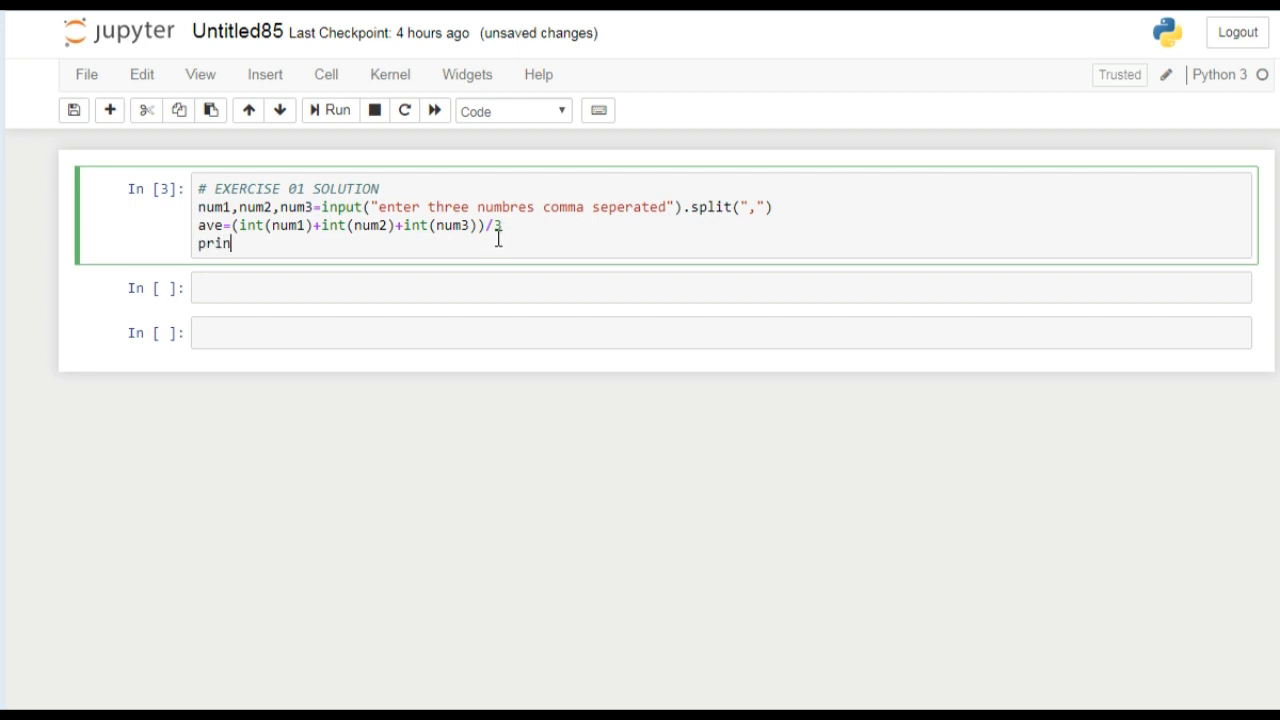
pyautogui.write('t()')
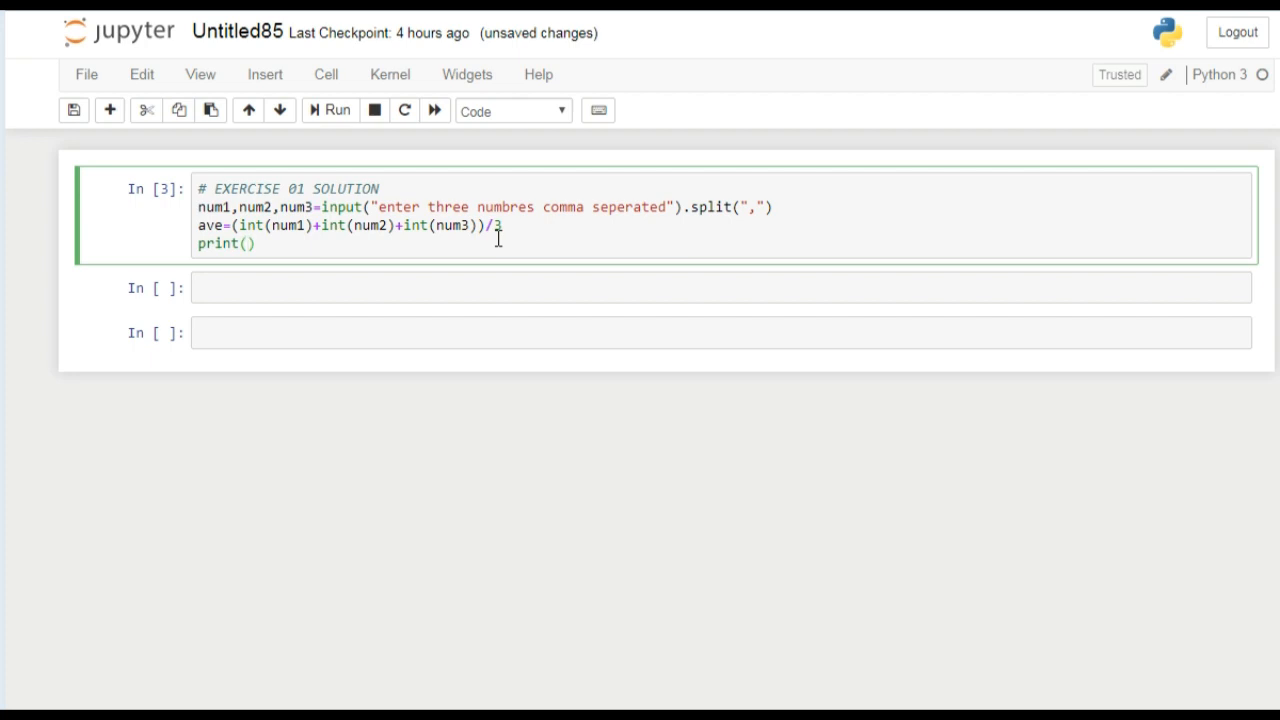
pyautogui.write('""')
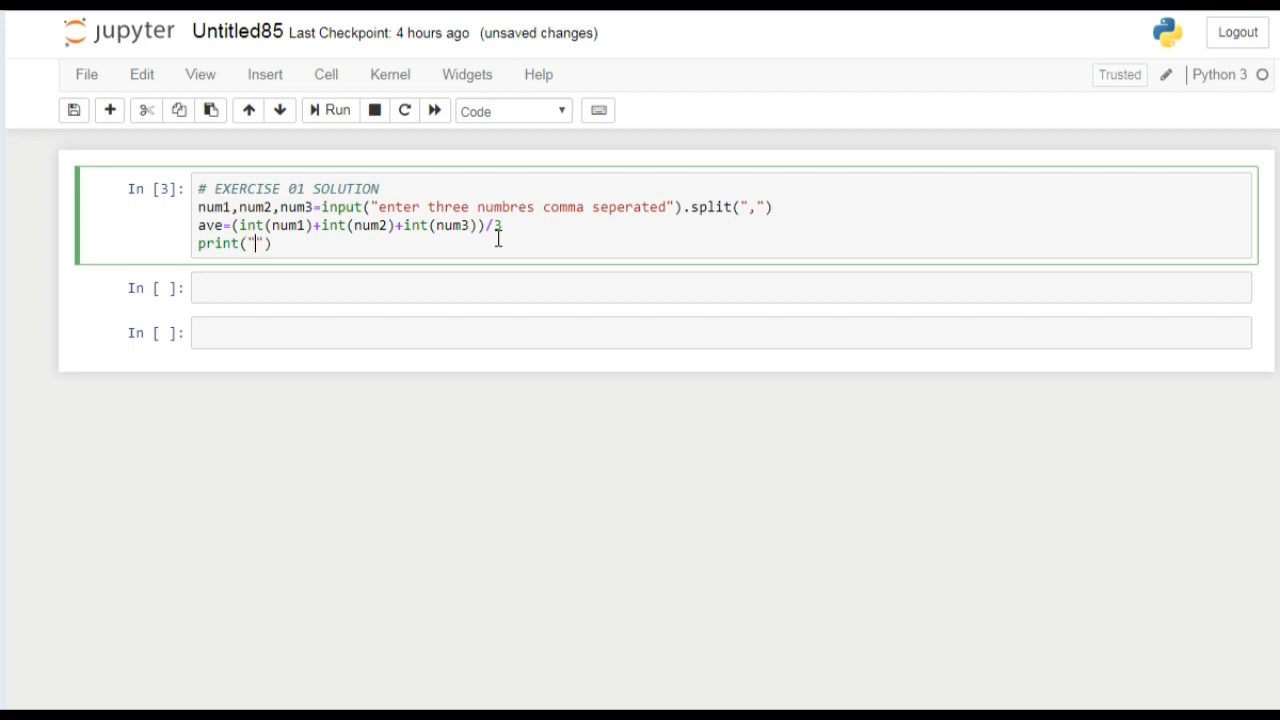
pyautogui.write('the av')
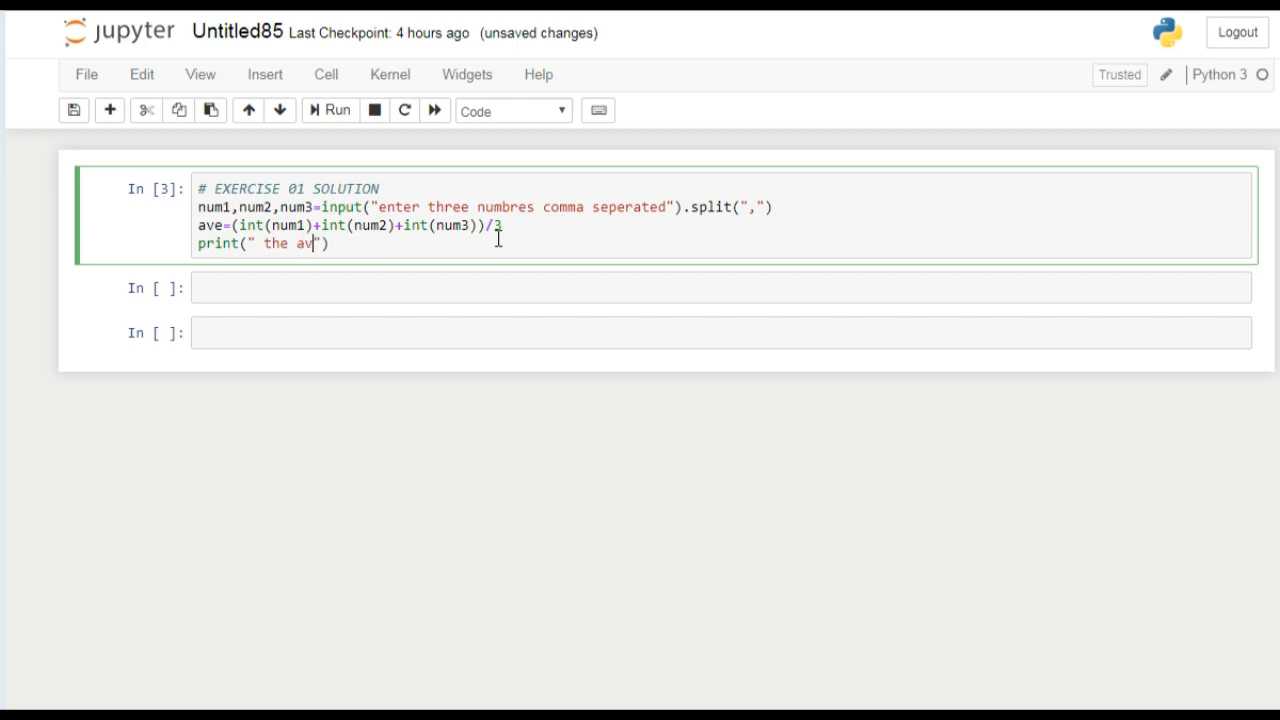
pyautogui.write('erage is :')
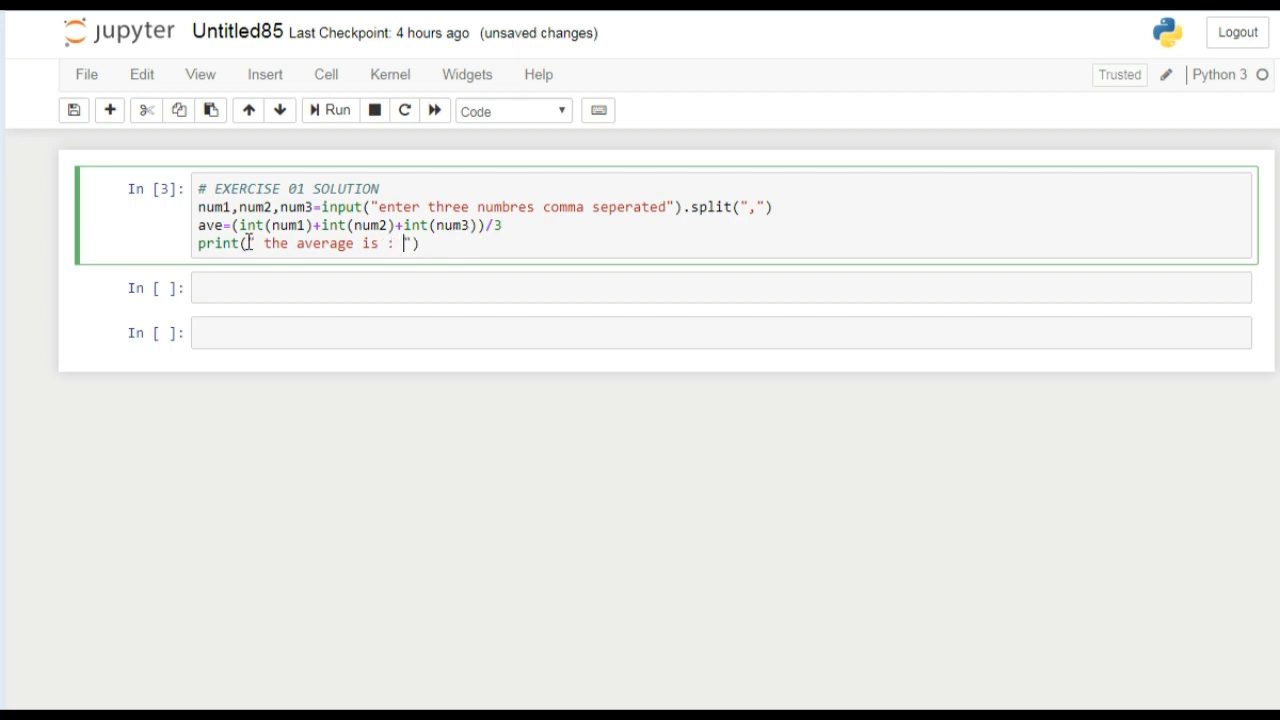
pyautogui.write('f')
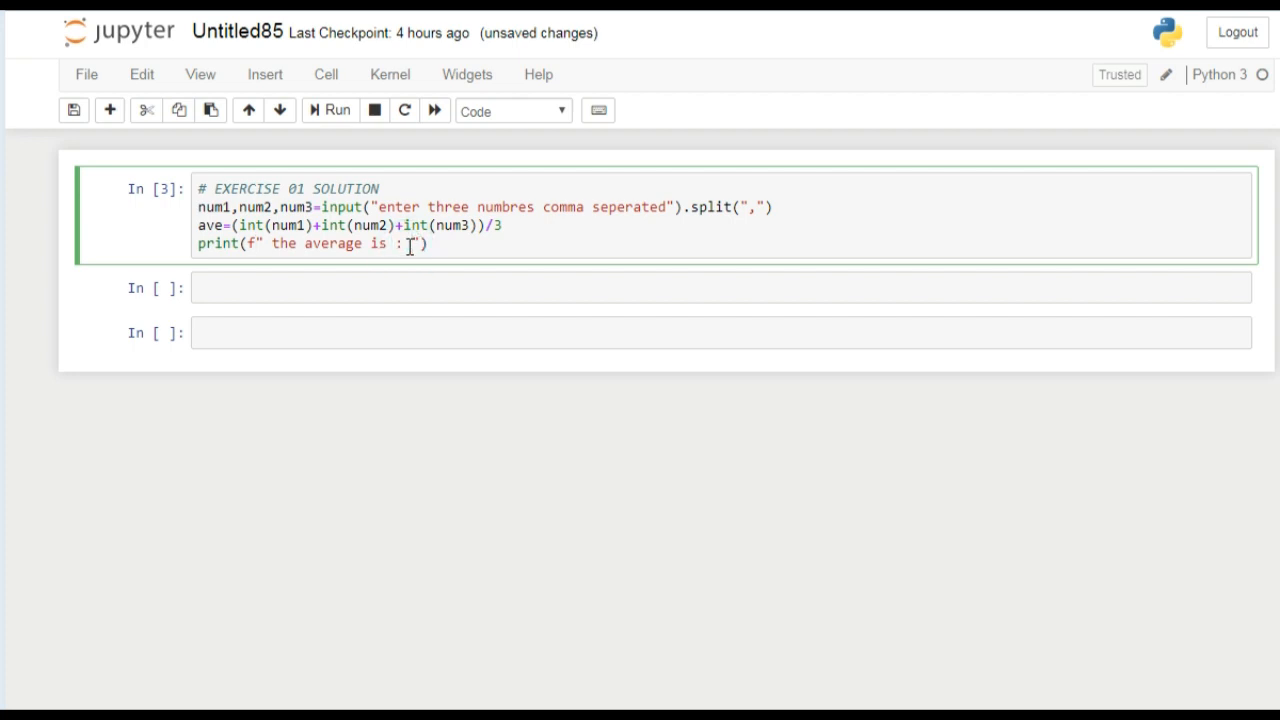
pyautogui.write('{')
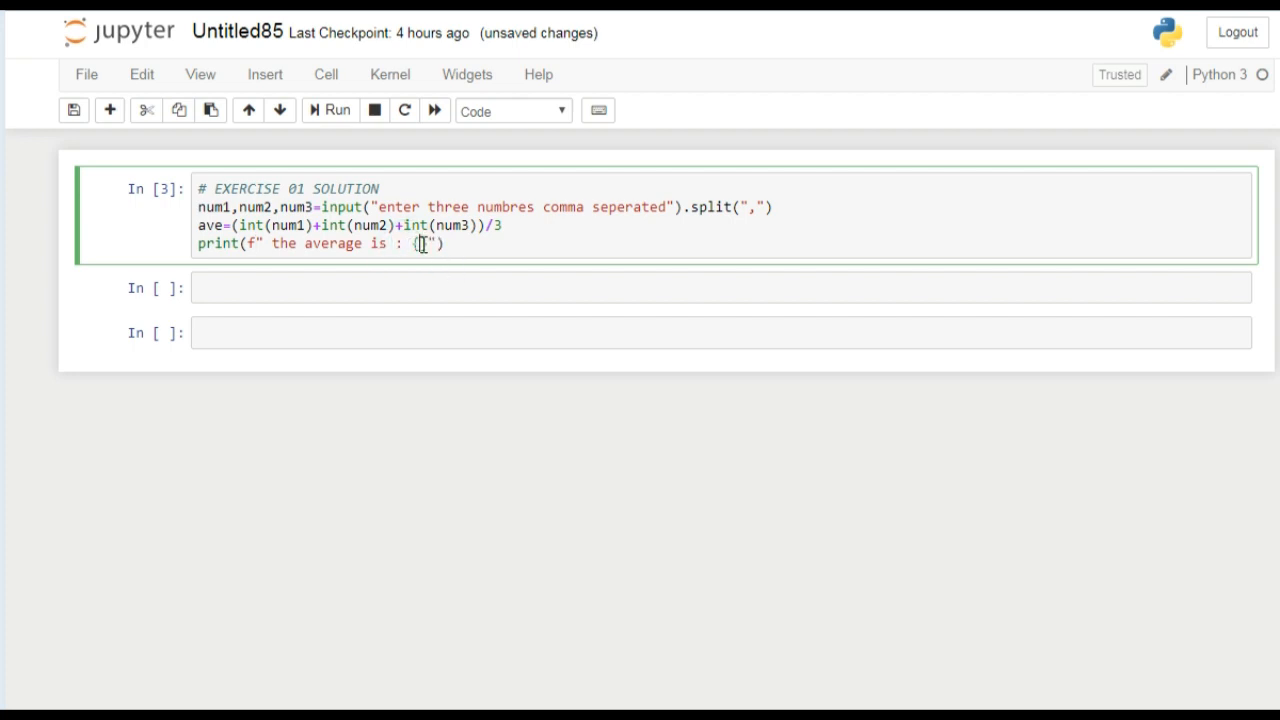
pyautogui.write('ave')
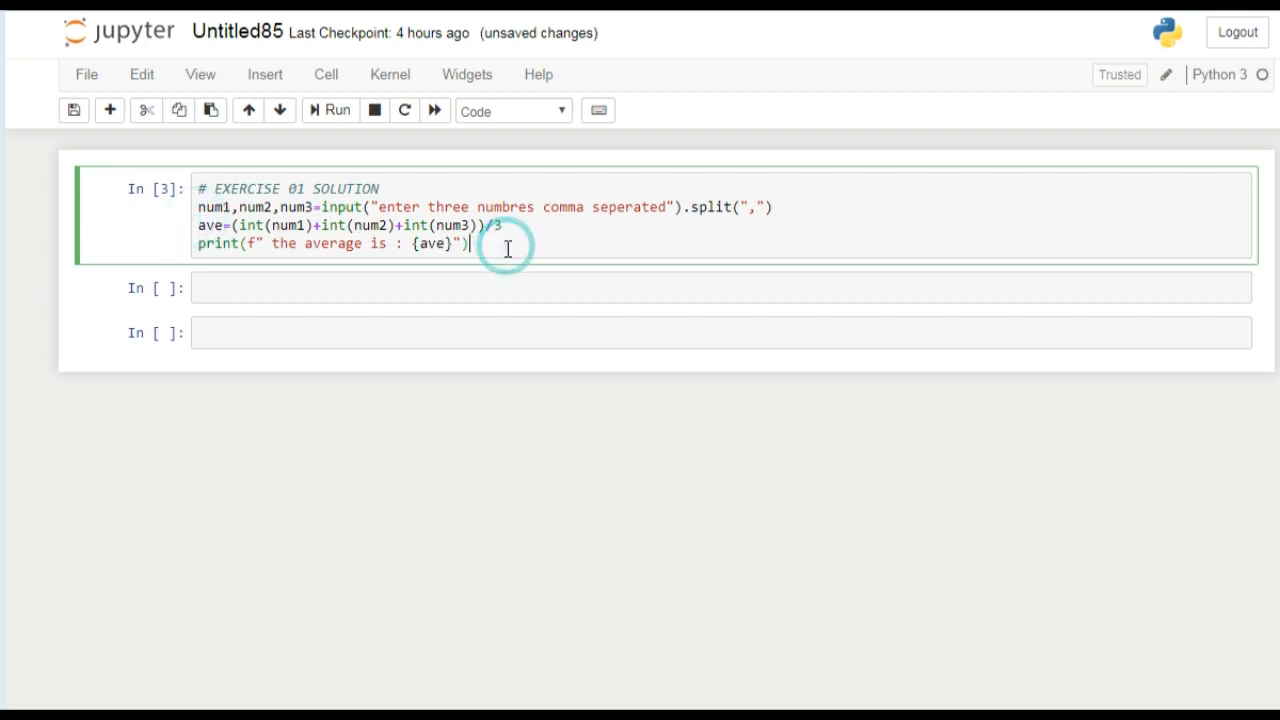
pyautogui.click(338, 110)
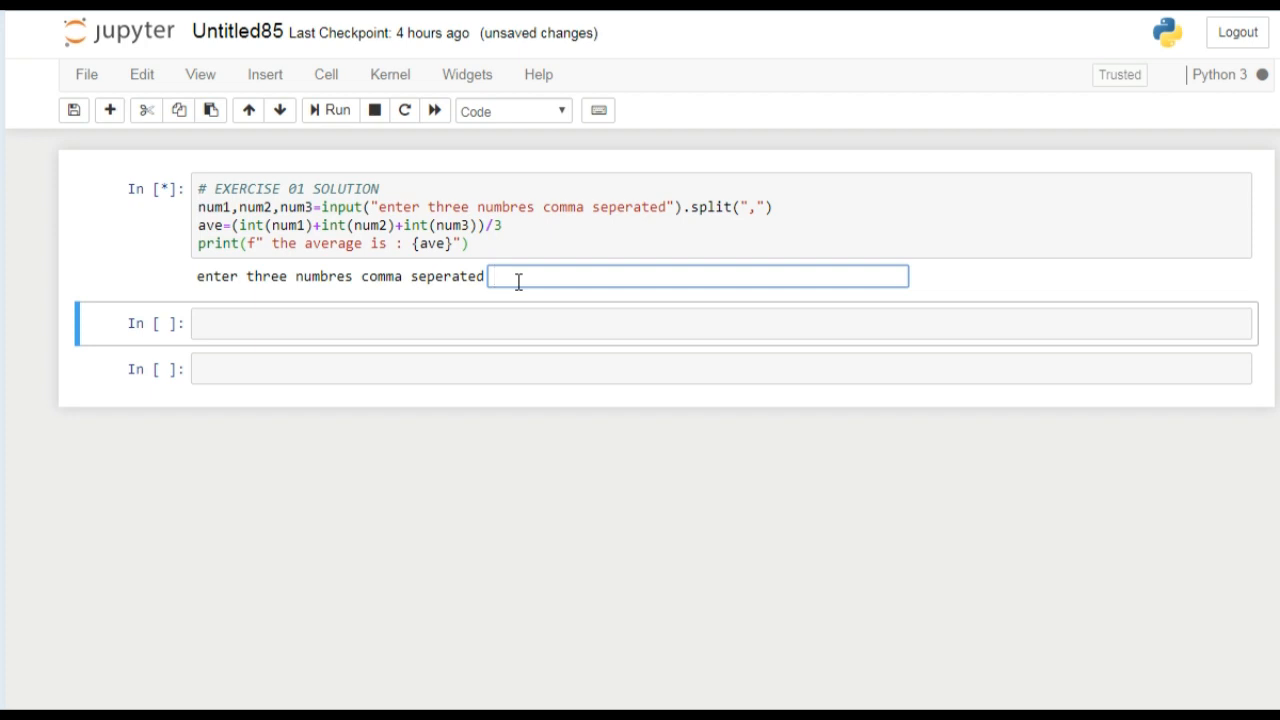
# Enter 2,4,6 at the prompt and highlight the printed average 4.0
pyautogui.write('2,4,')
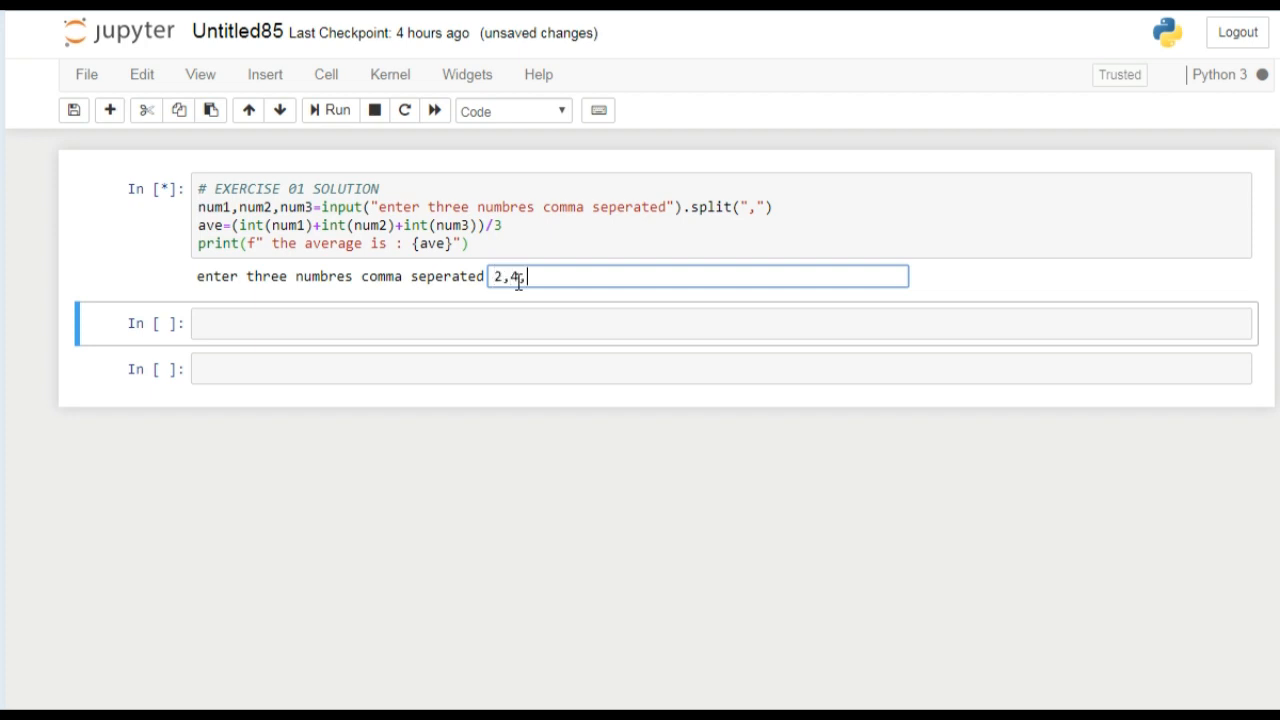
pyautogui.write('6')
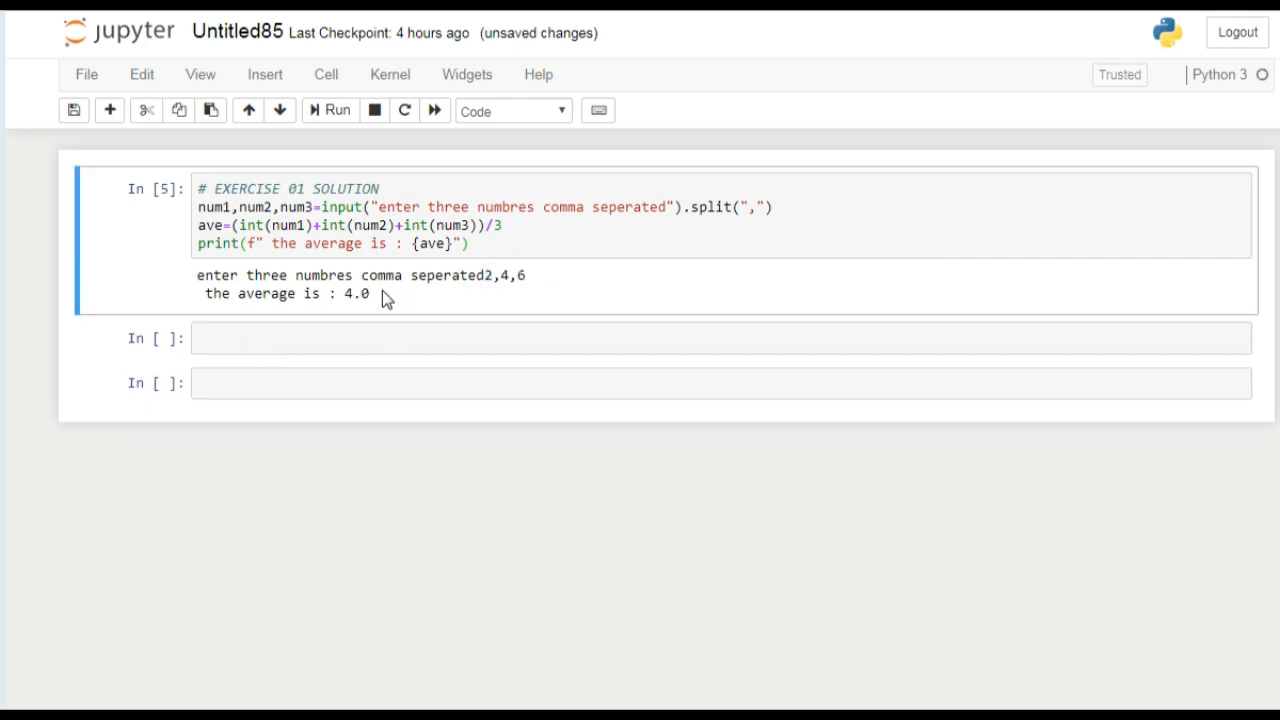
pyautogui.doubleClick(357, 293)
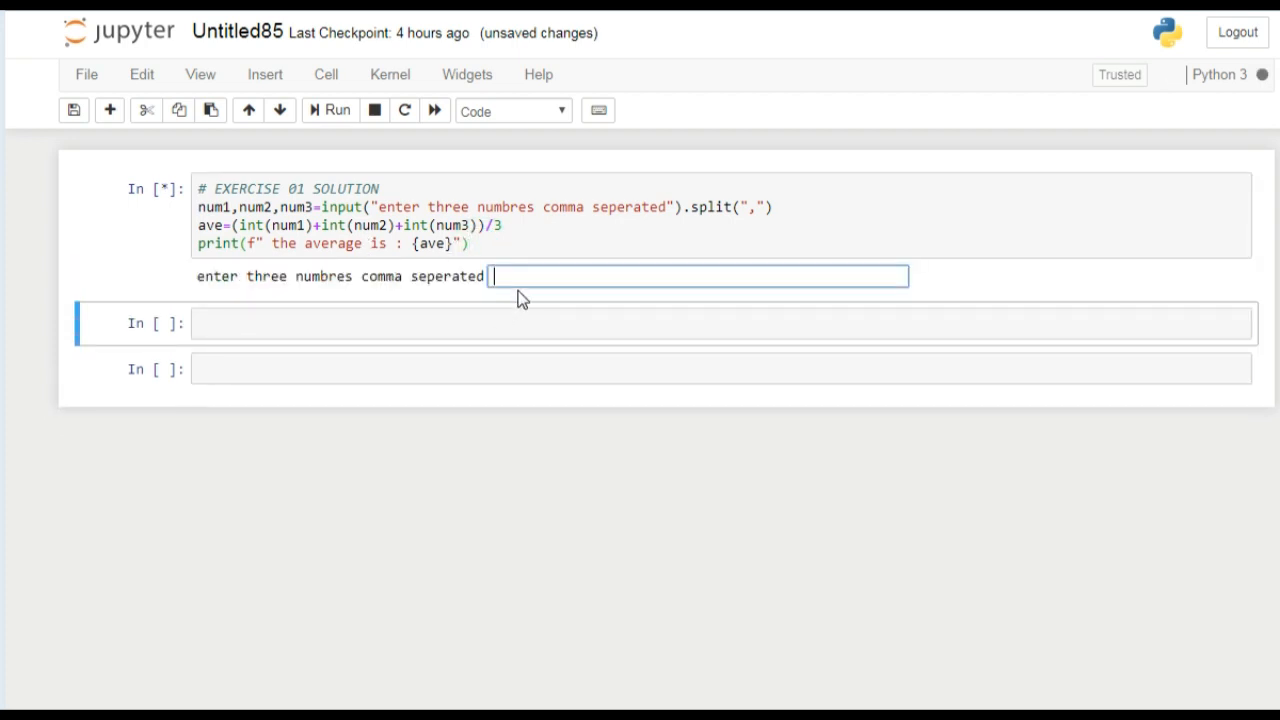
# Submit 2,2,2 to the rerun cell and highlight the printed average 2.0
pyautogui.write('2,2,')
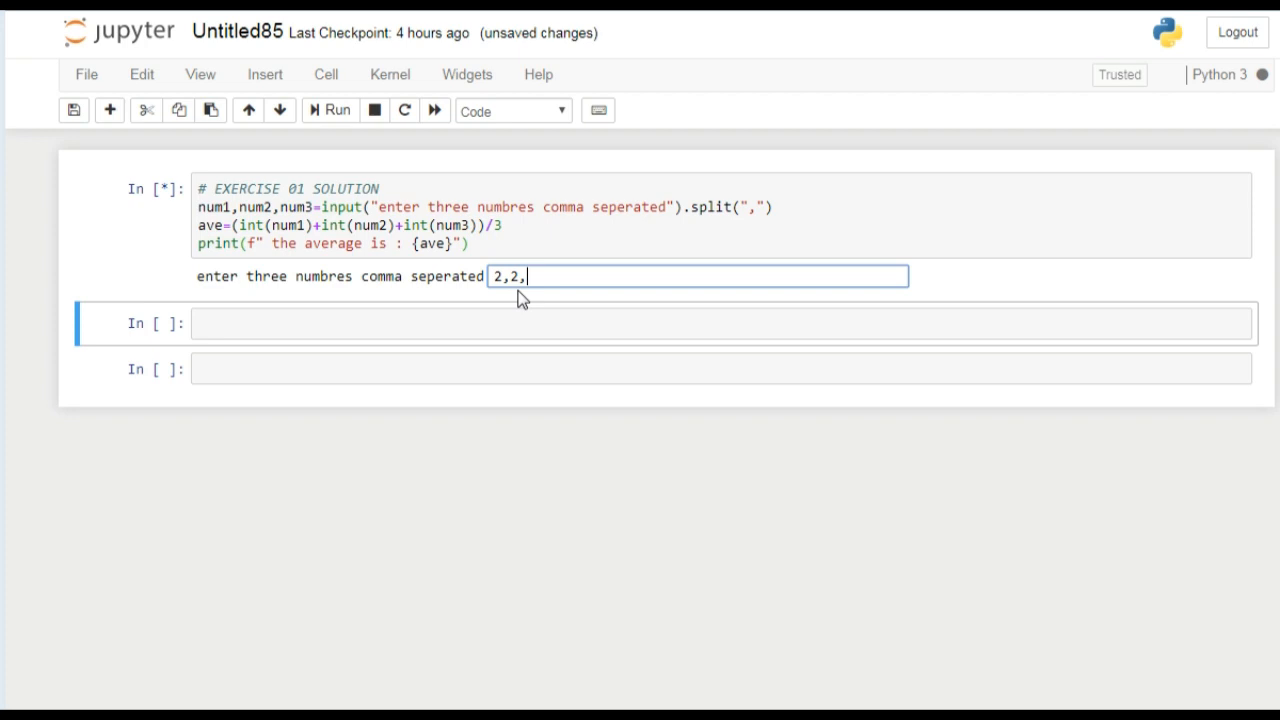
pyautogui.press('Enter')
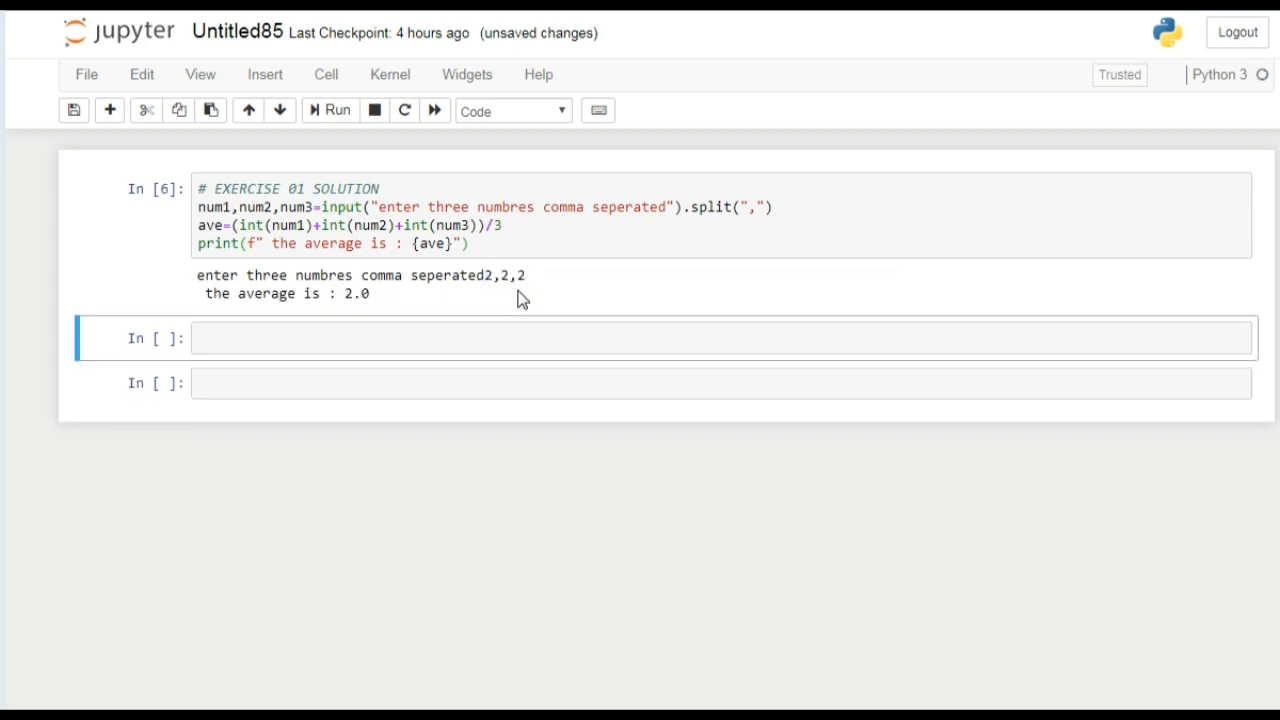
pyautogui.doubleClick(356, 293)
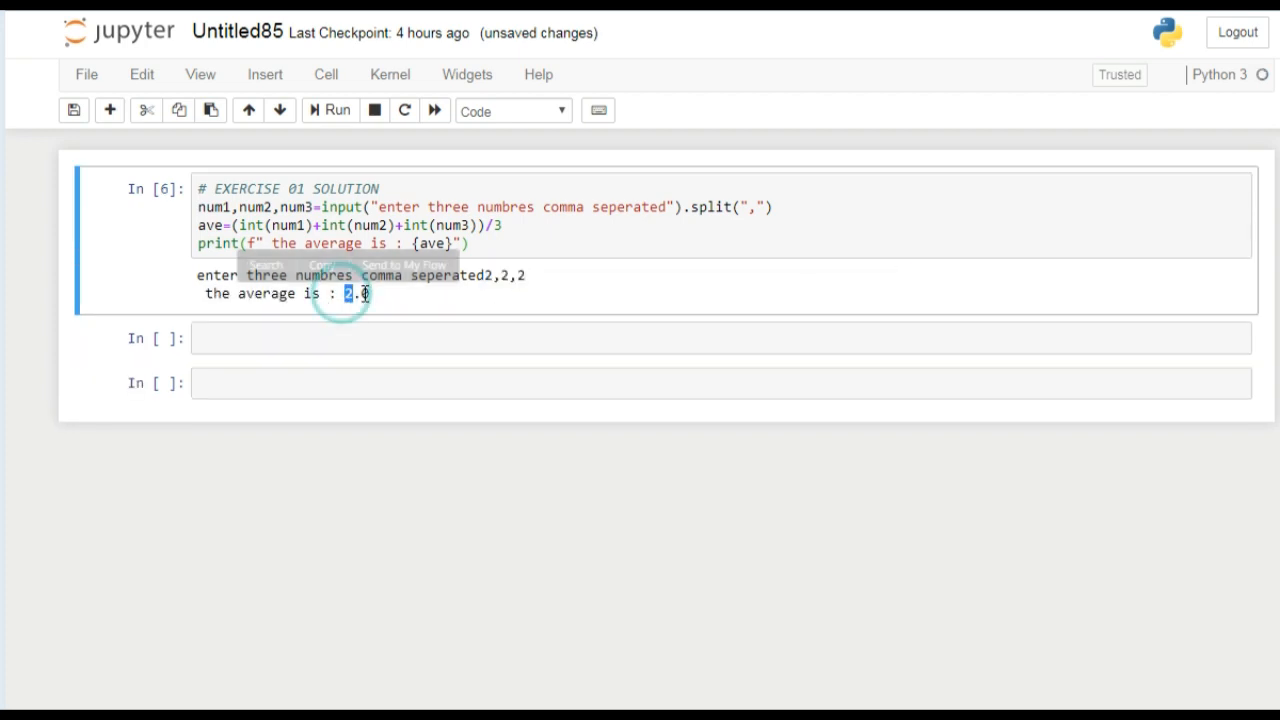